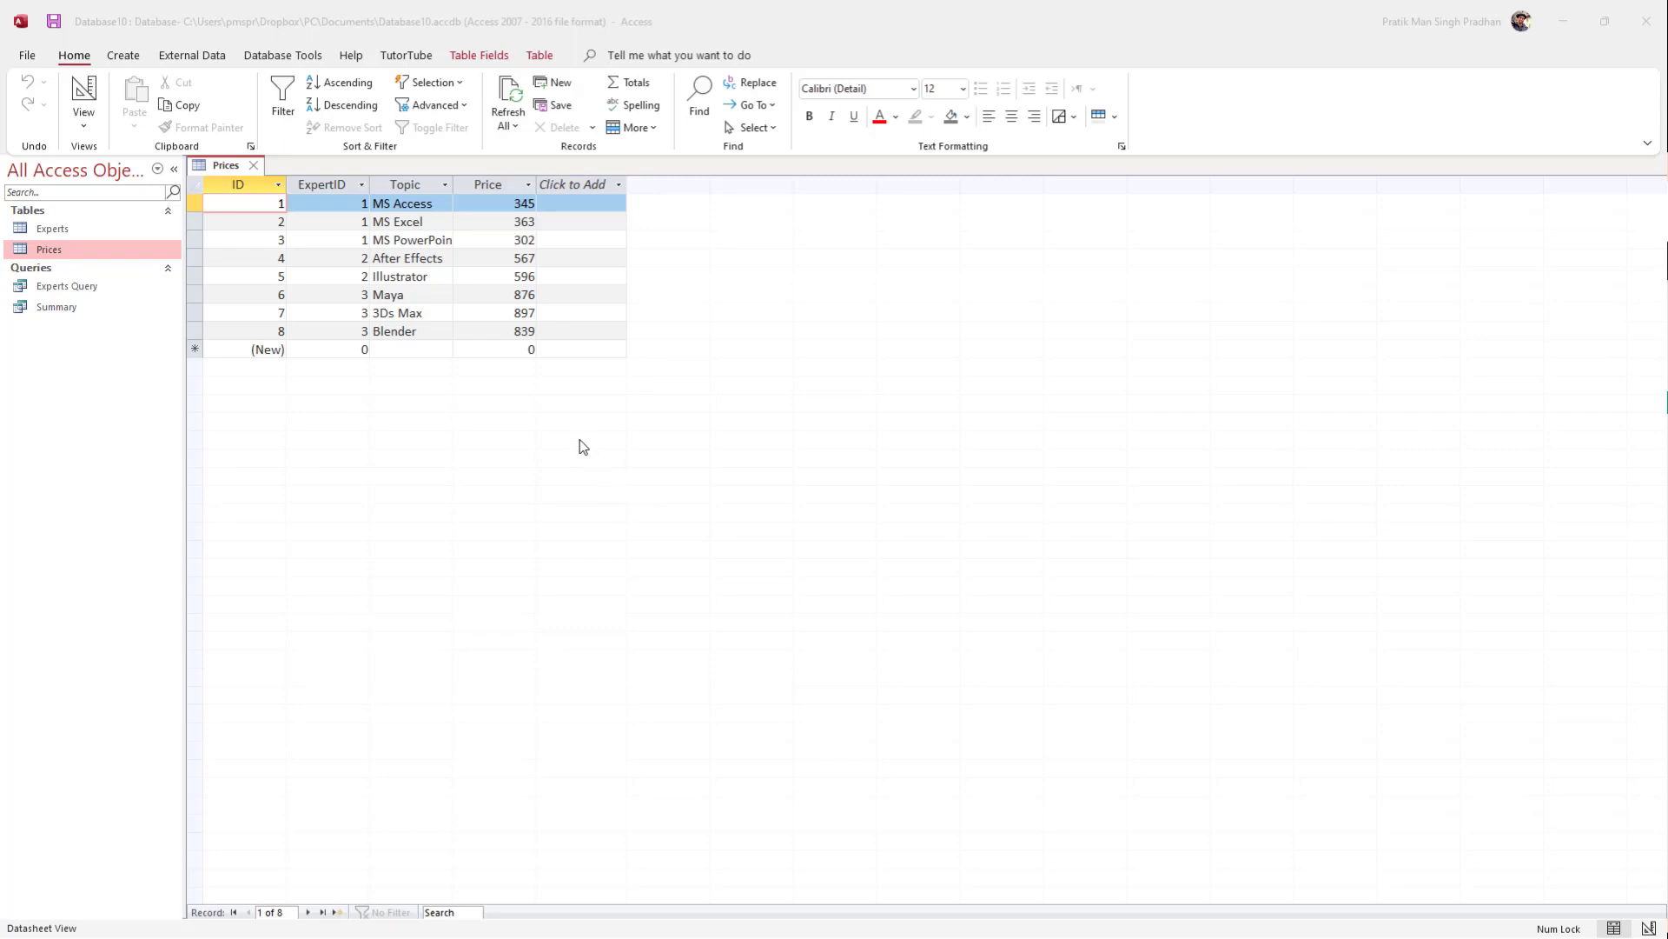
mouse_move(329, 172)
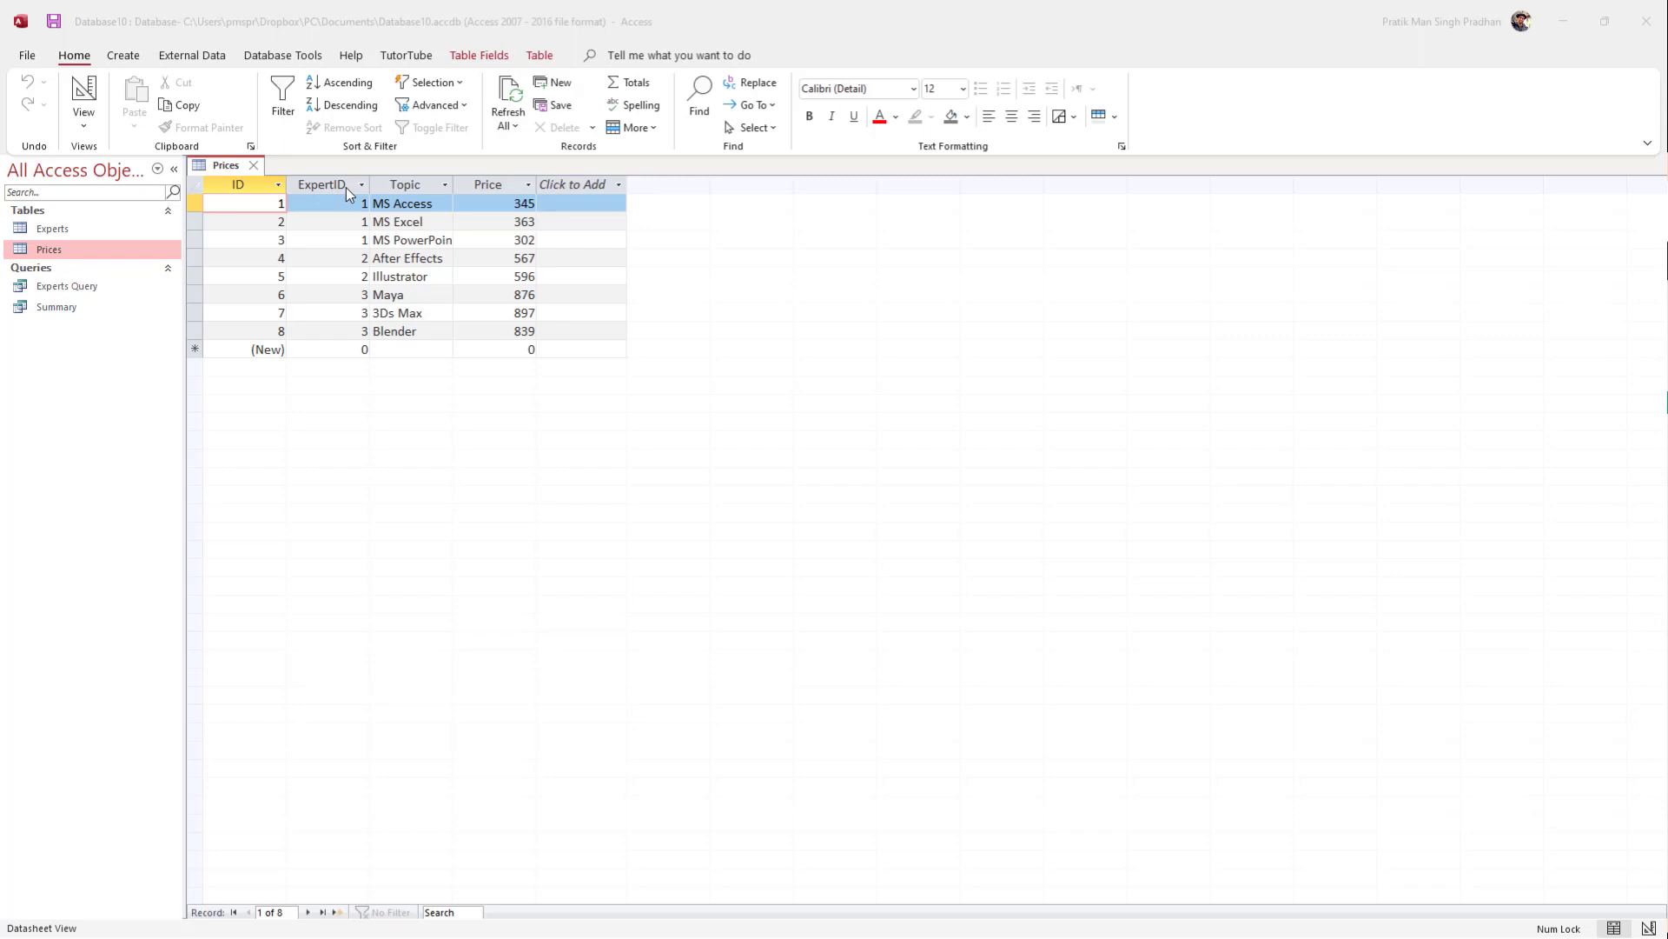
mouse_move(492, 189)
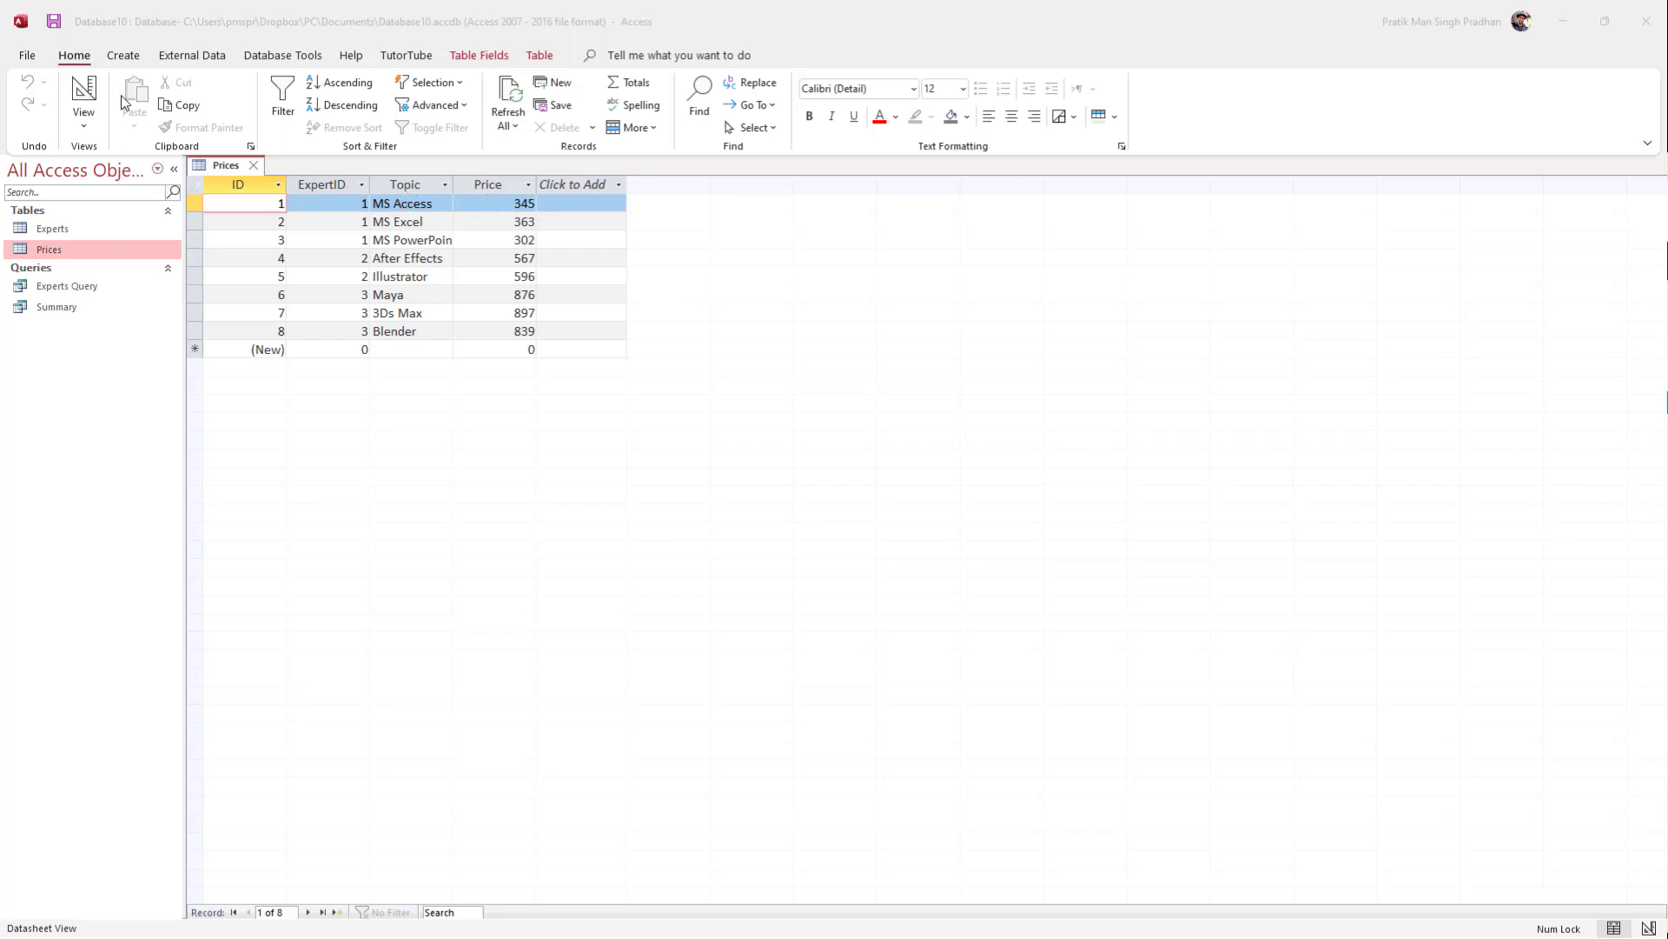
Create a new query from the Create tab and switch it to SQL View.
left_click(122, 56)
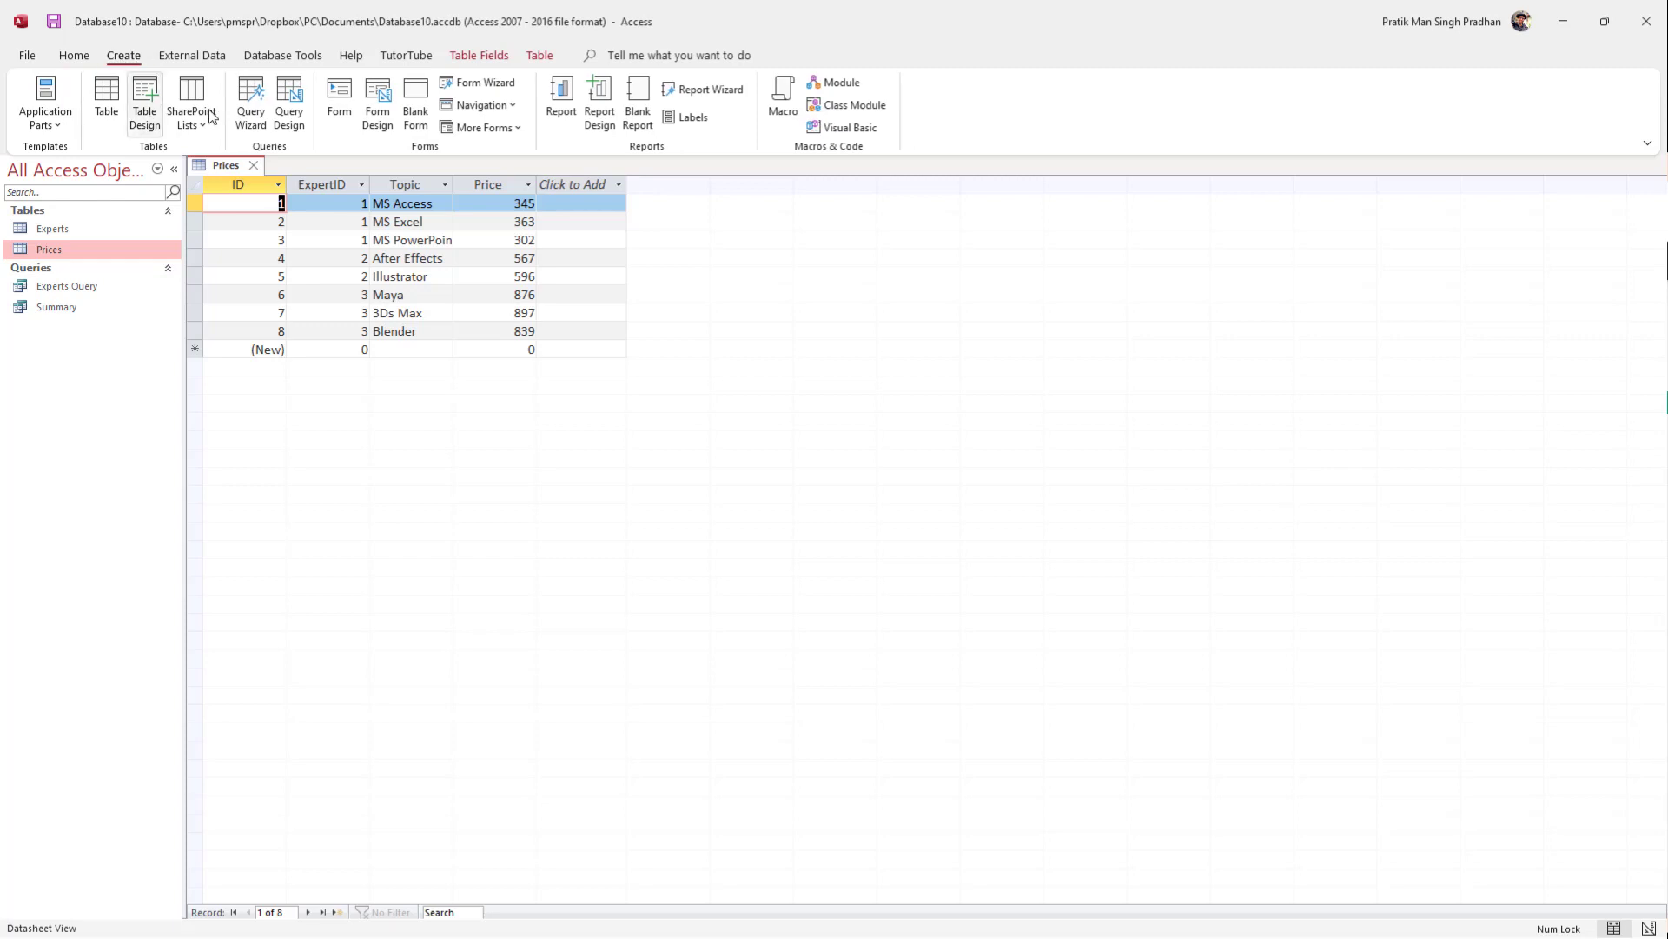
left_click(290, 102)
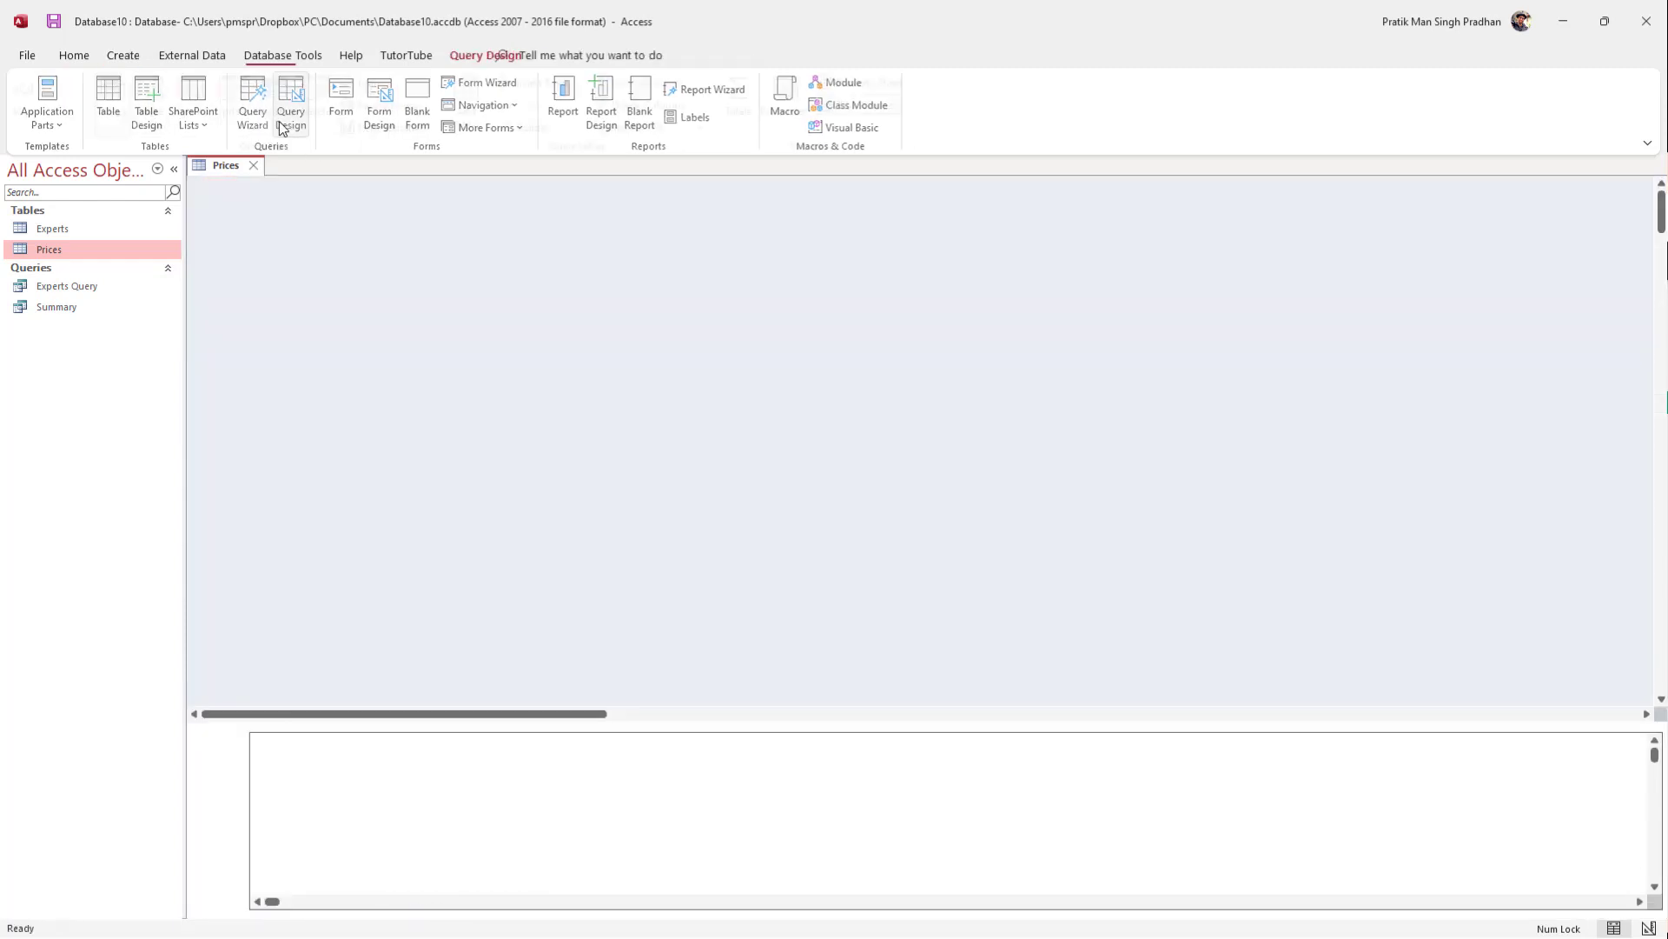
left_click(290, 103)
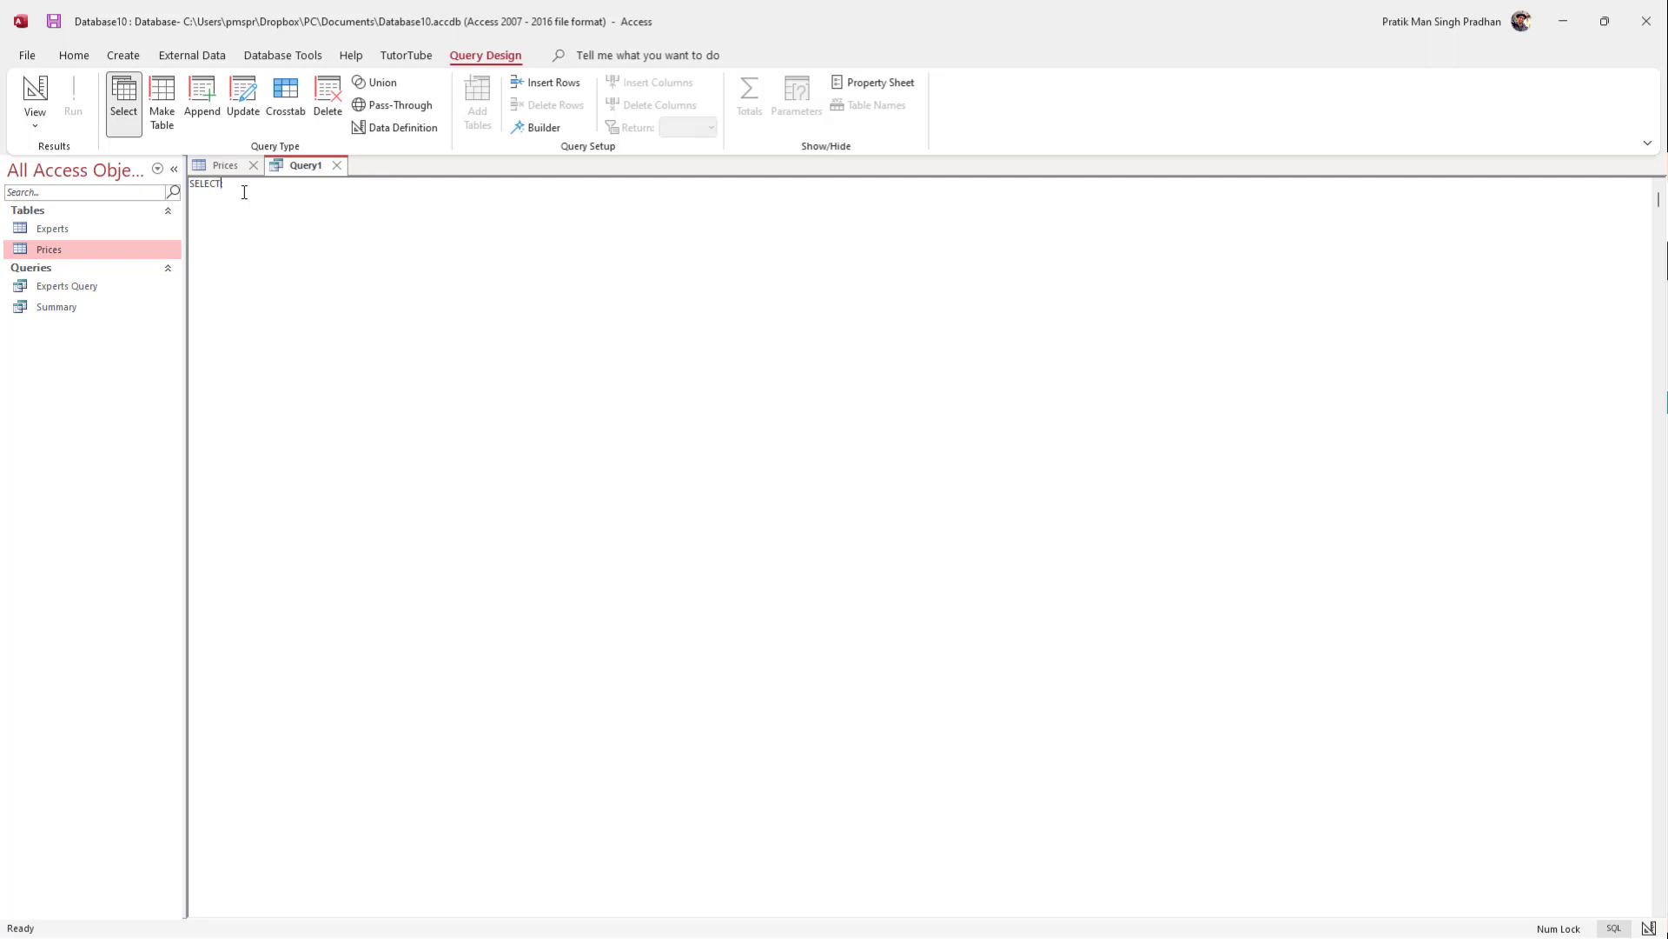
Write the field list ExpertID, Topic, Price after SELECT, checking names against the Prices table, and remove the semicolon.
left_click(224, 165)
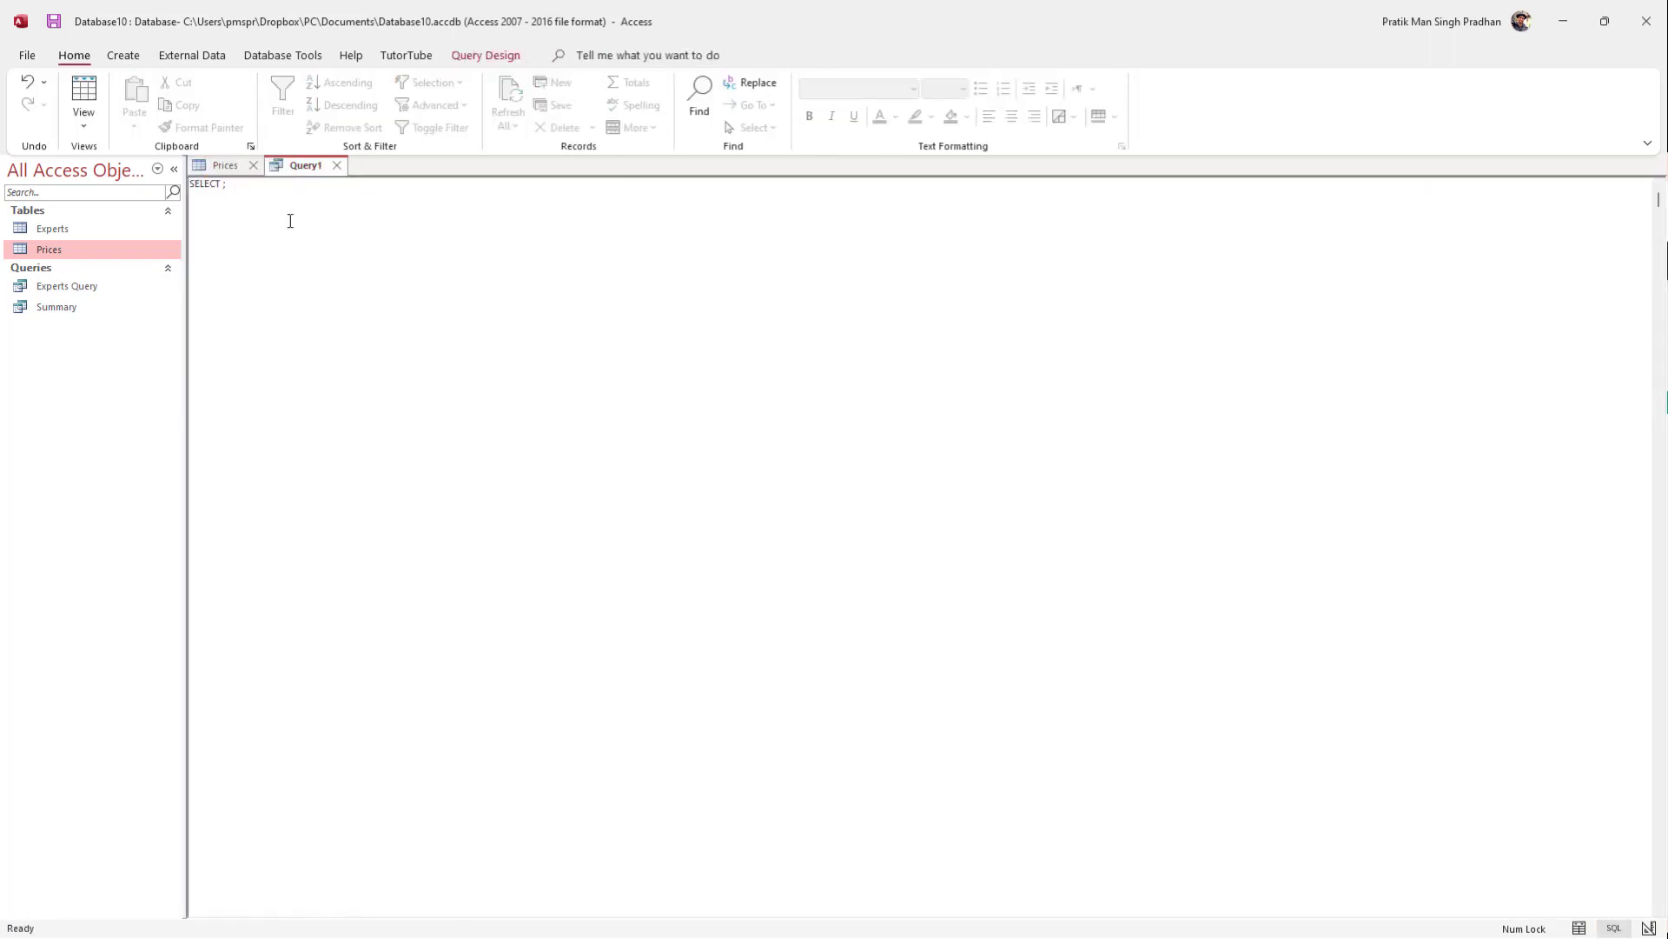
type("Exper")
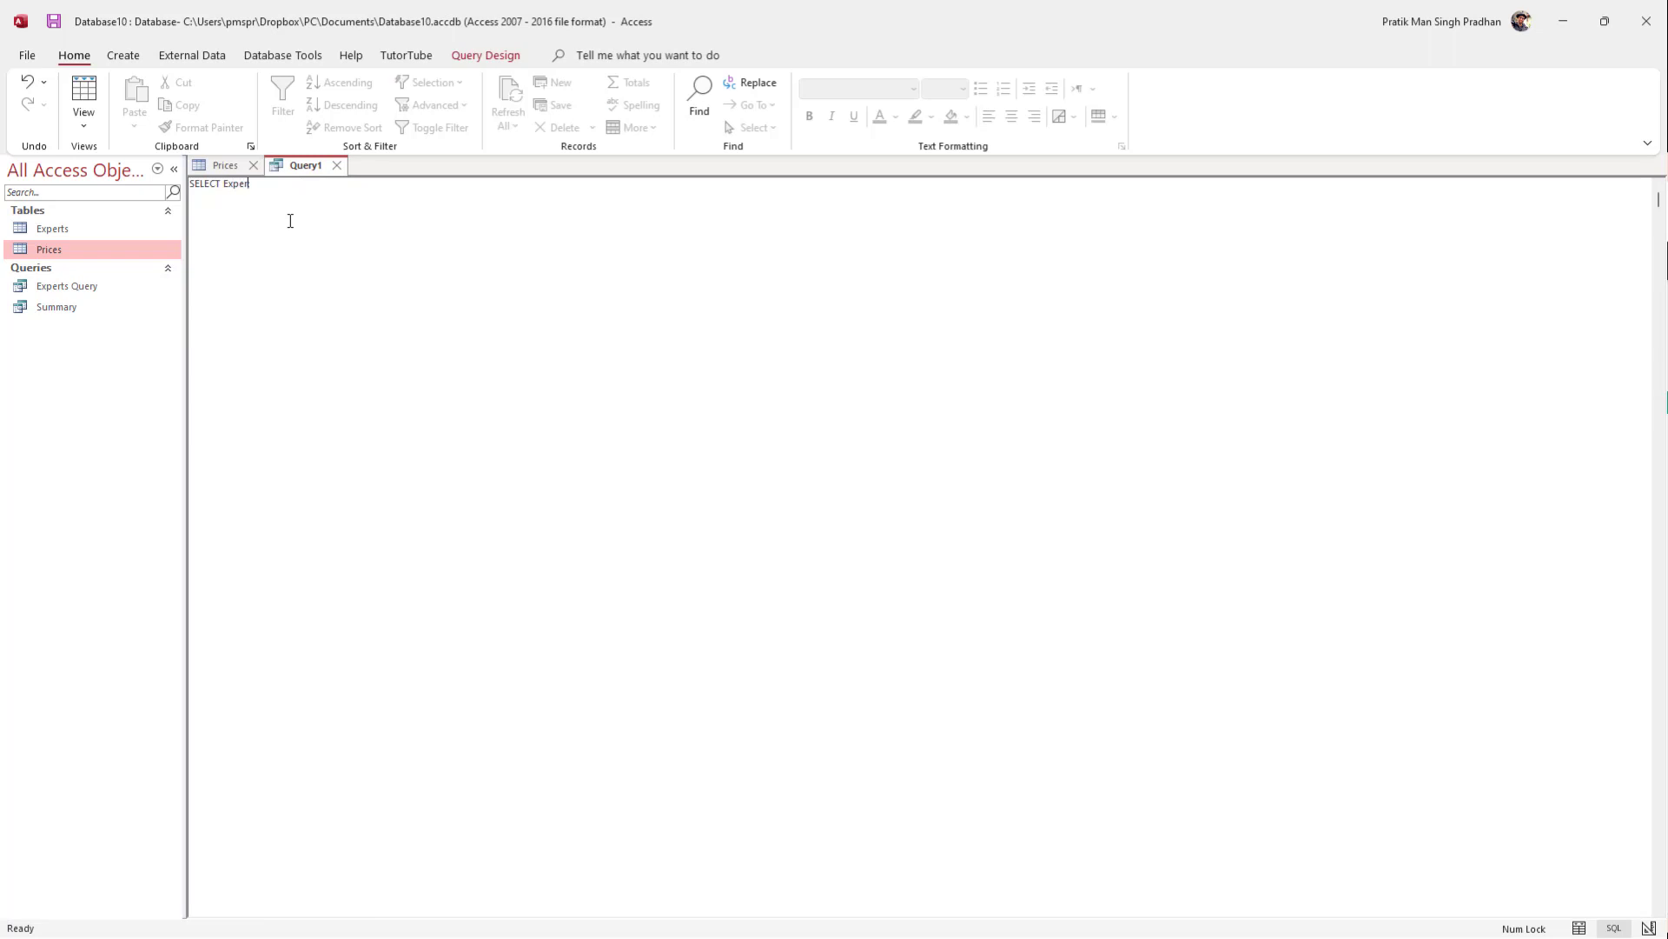
type("ID")
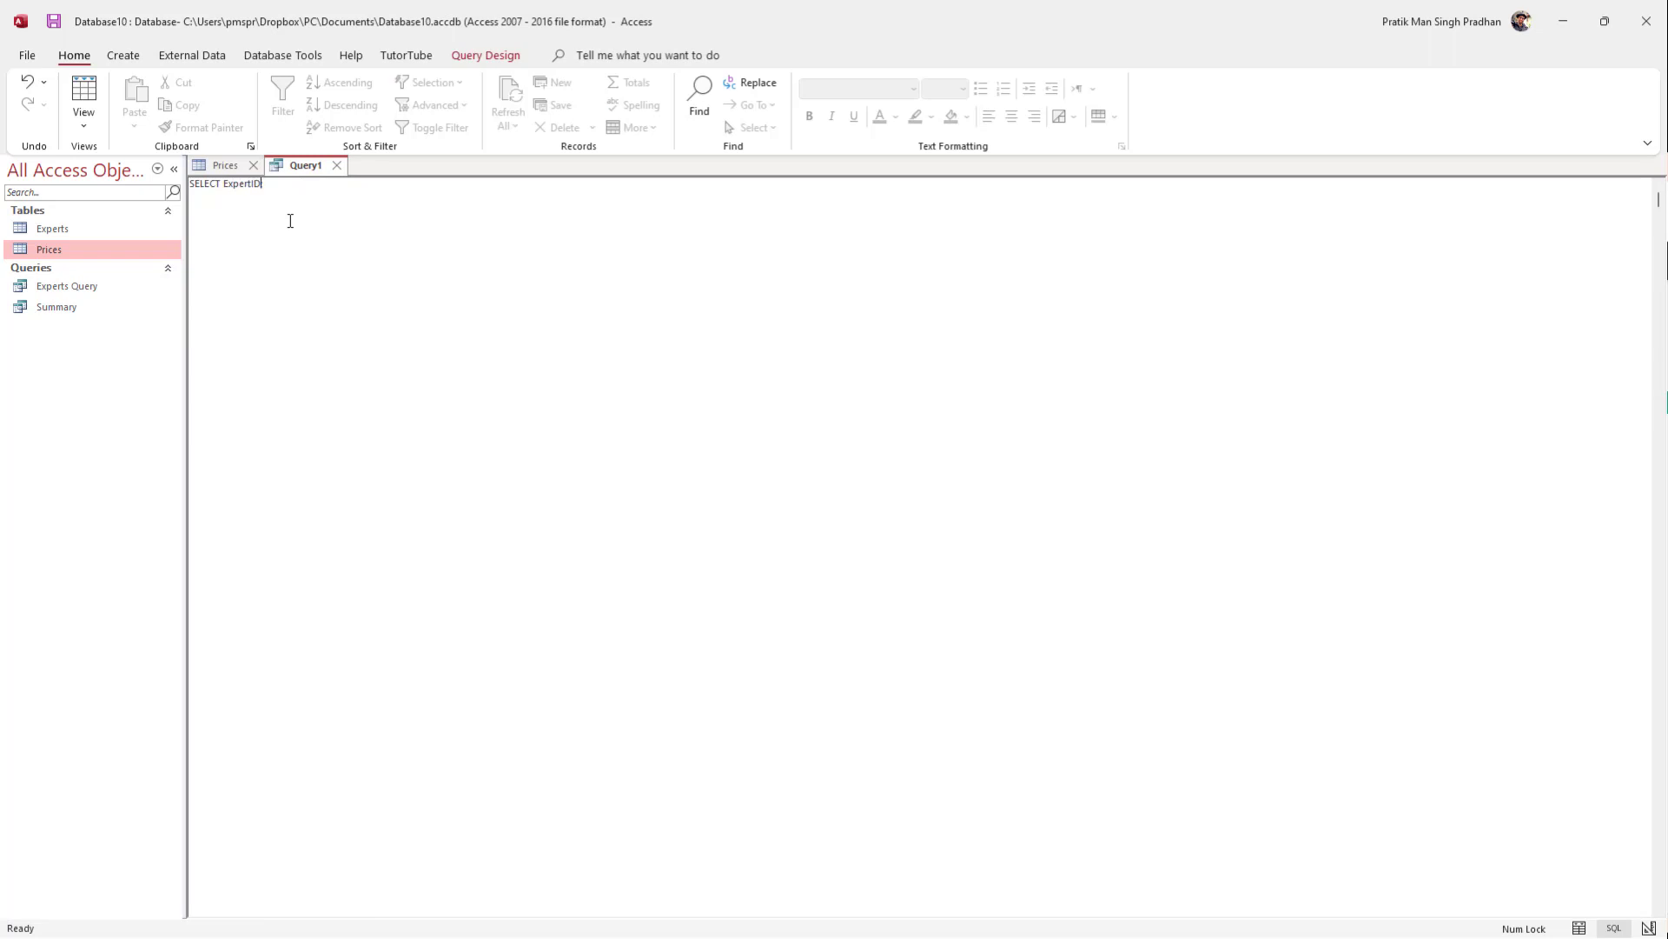
left_click(224, 165)
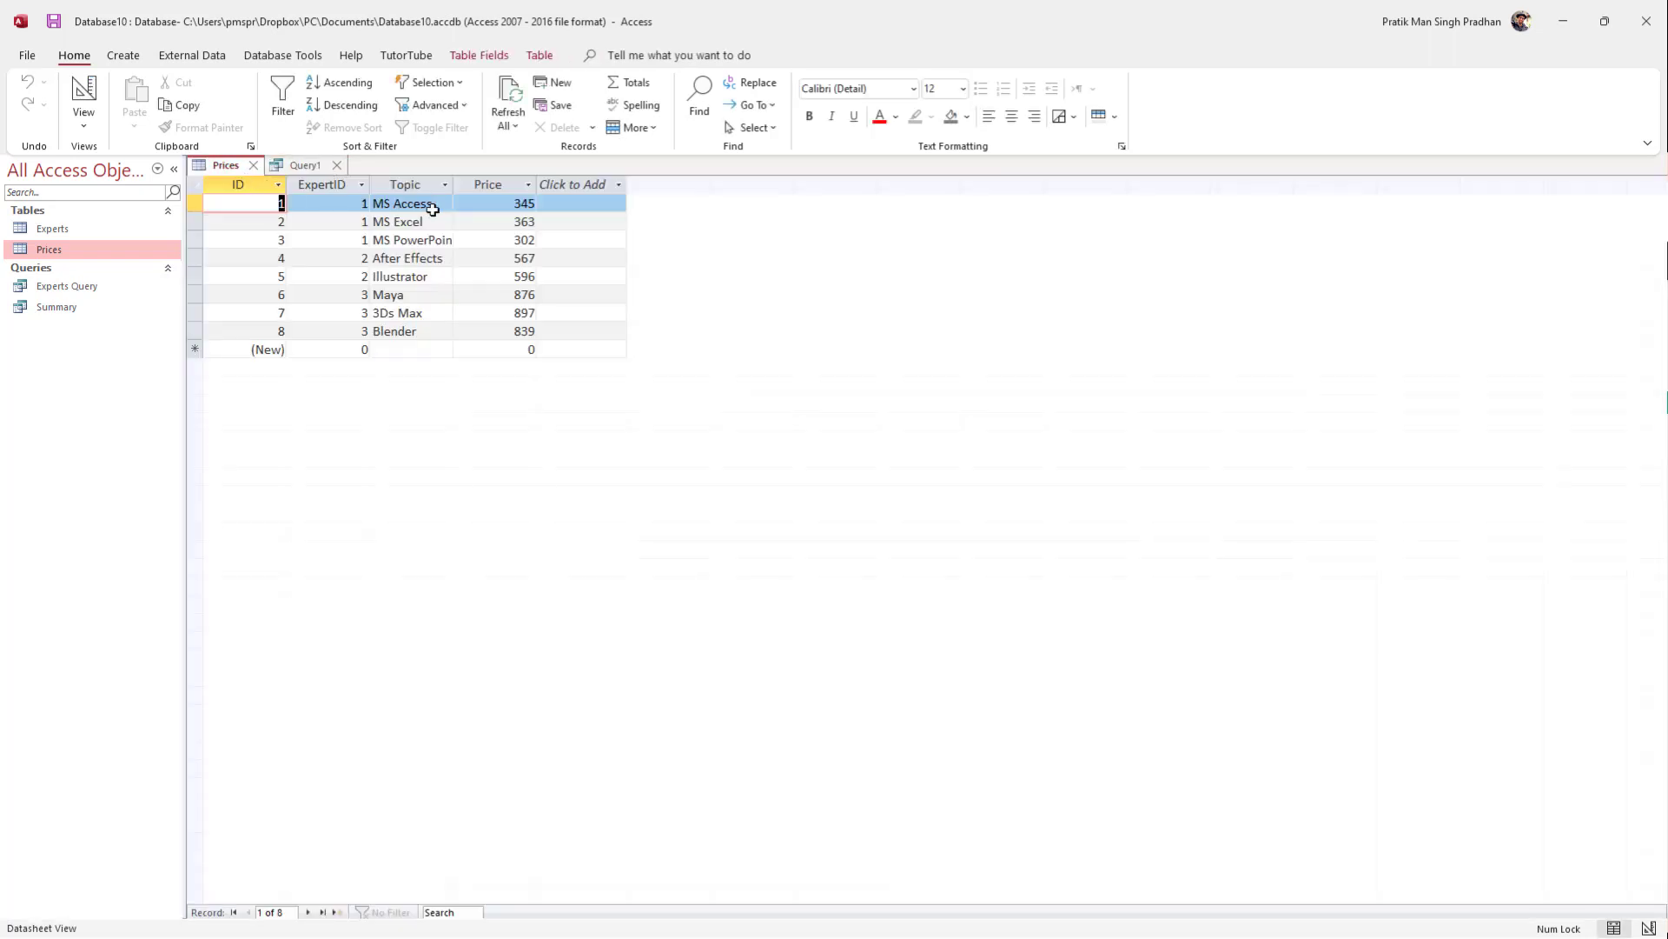
left_click(488, 184)
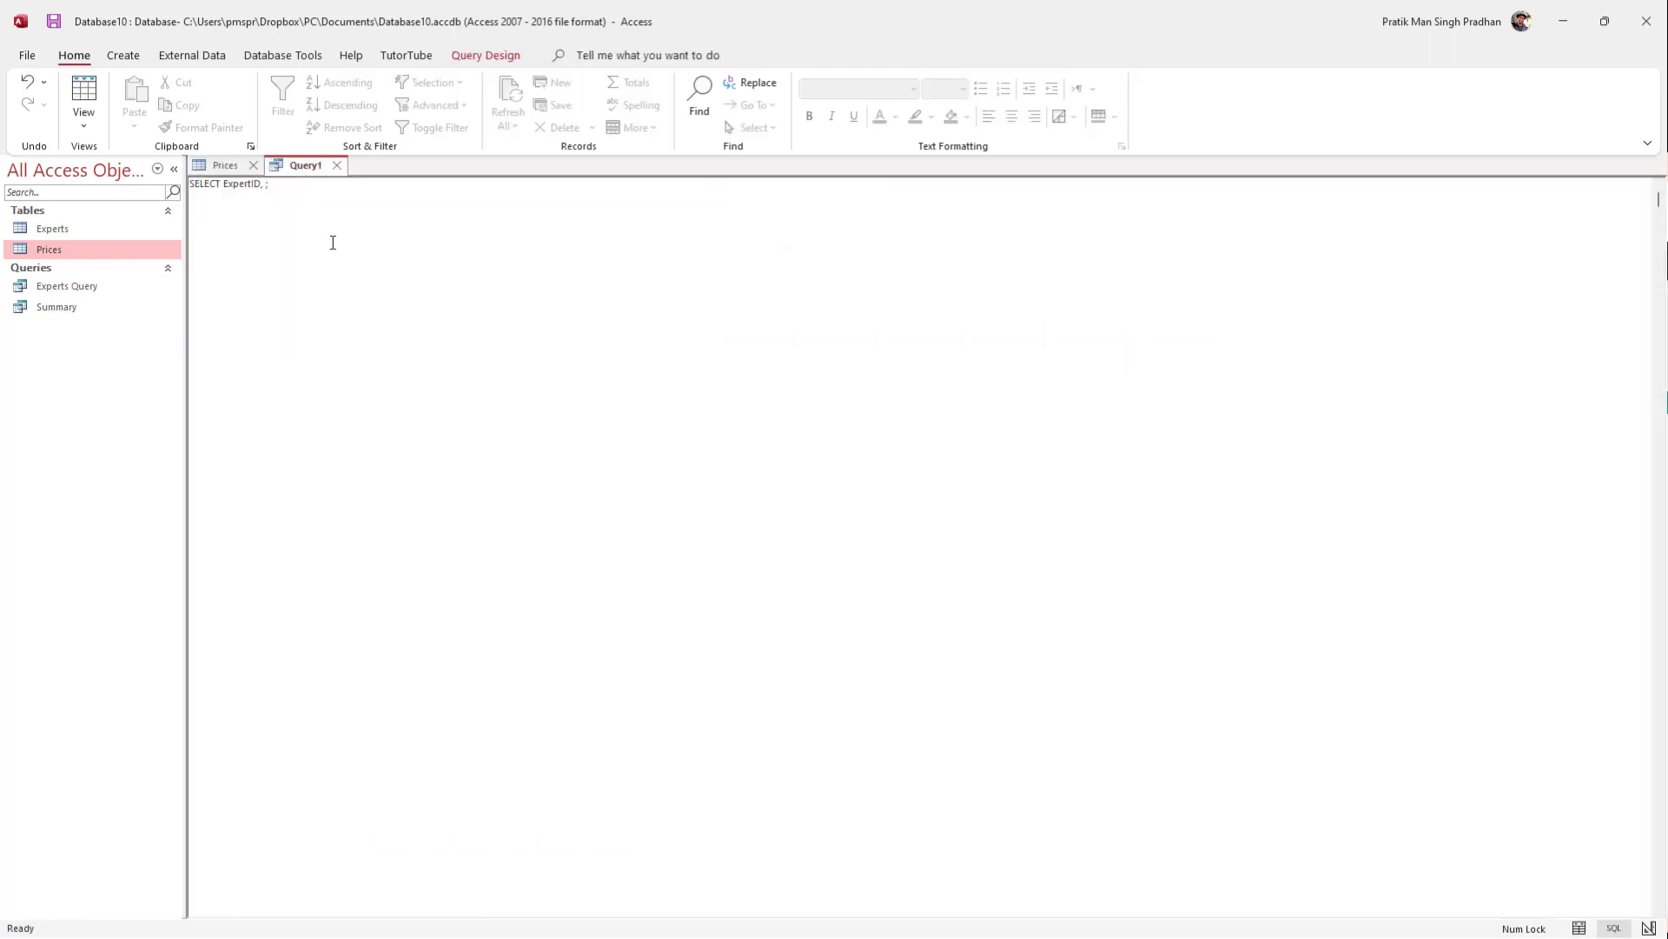
type("Pric")
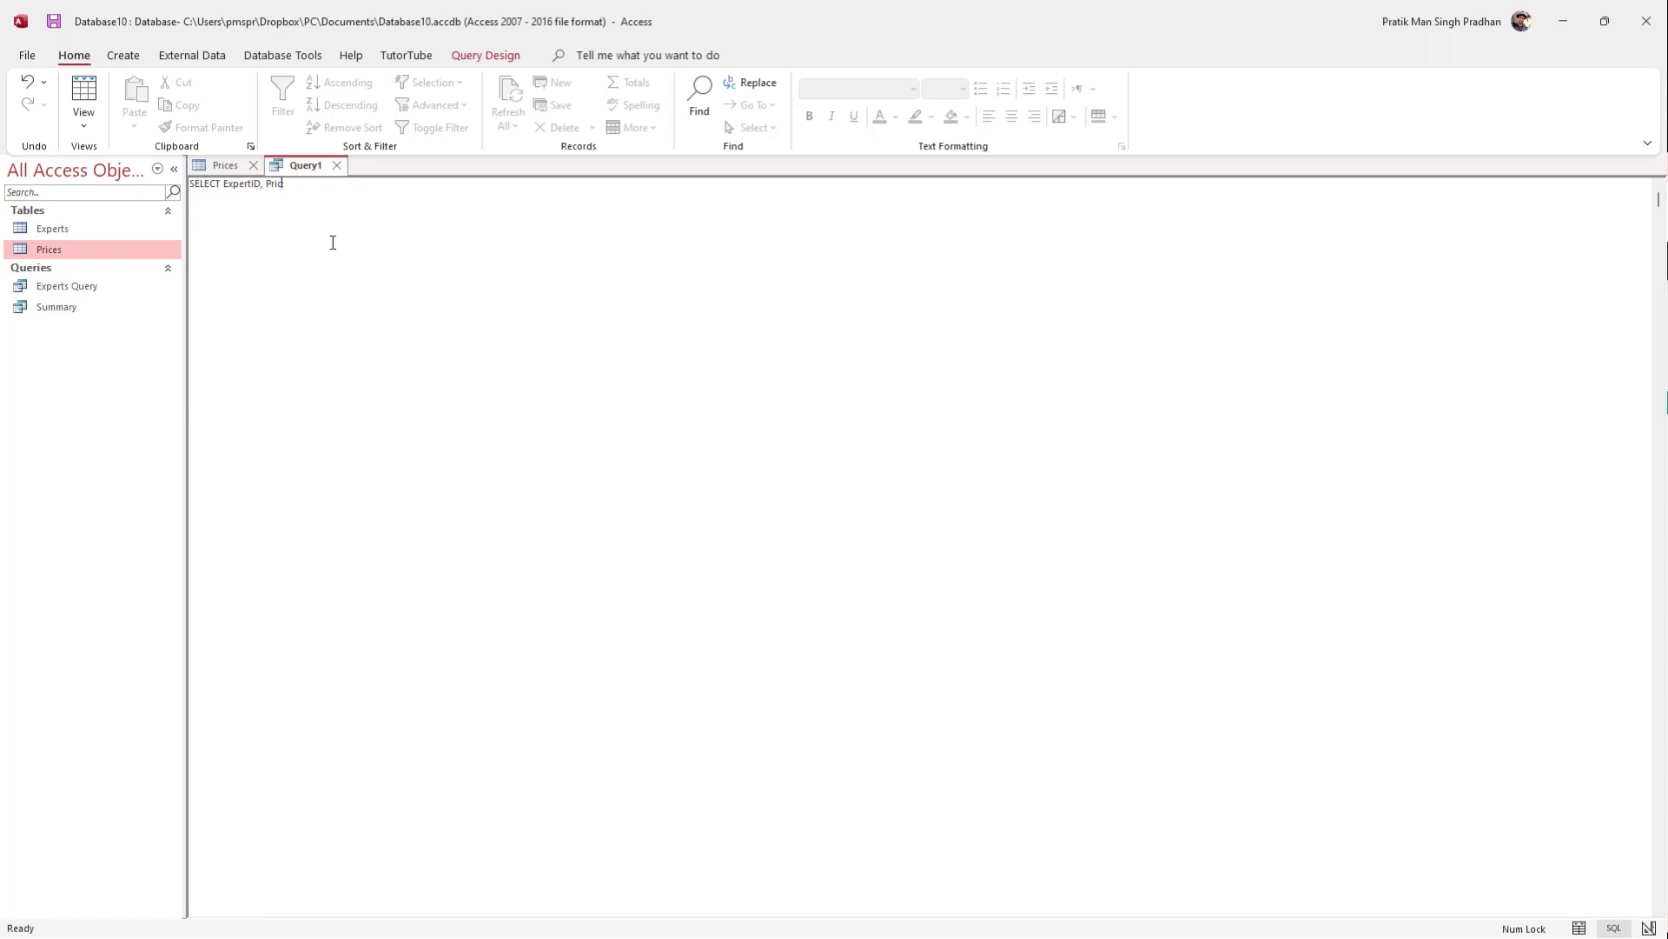
left_click(224, 165)
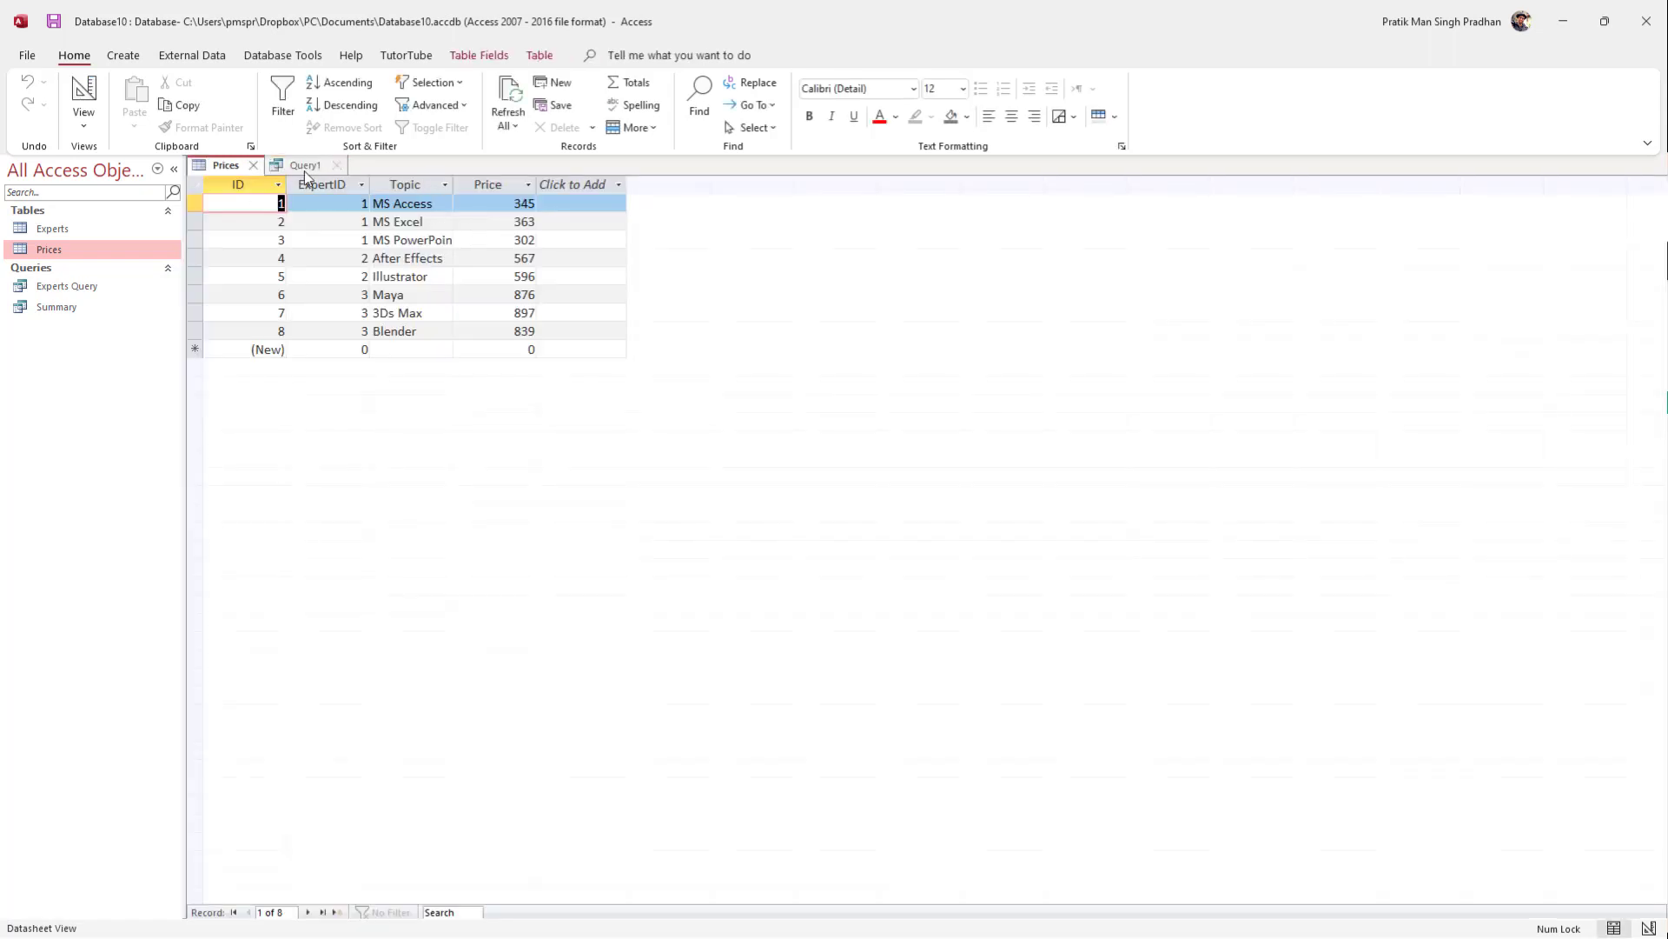
left_click(305, 165)
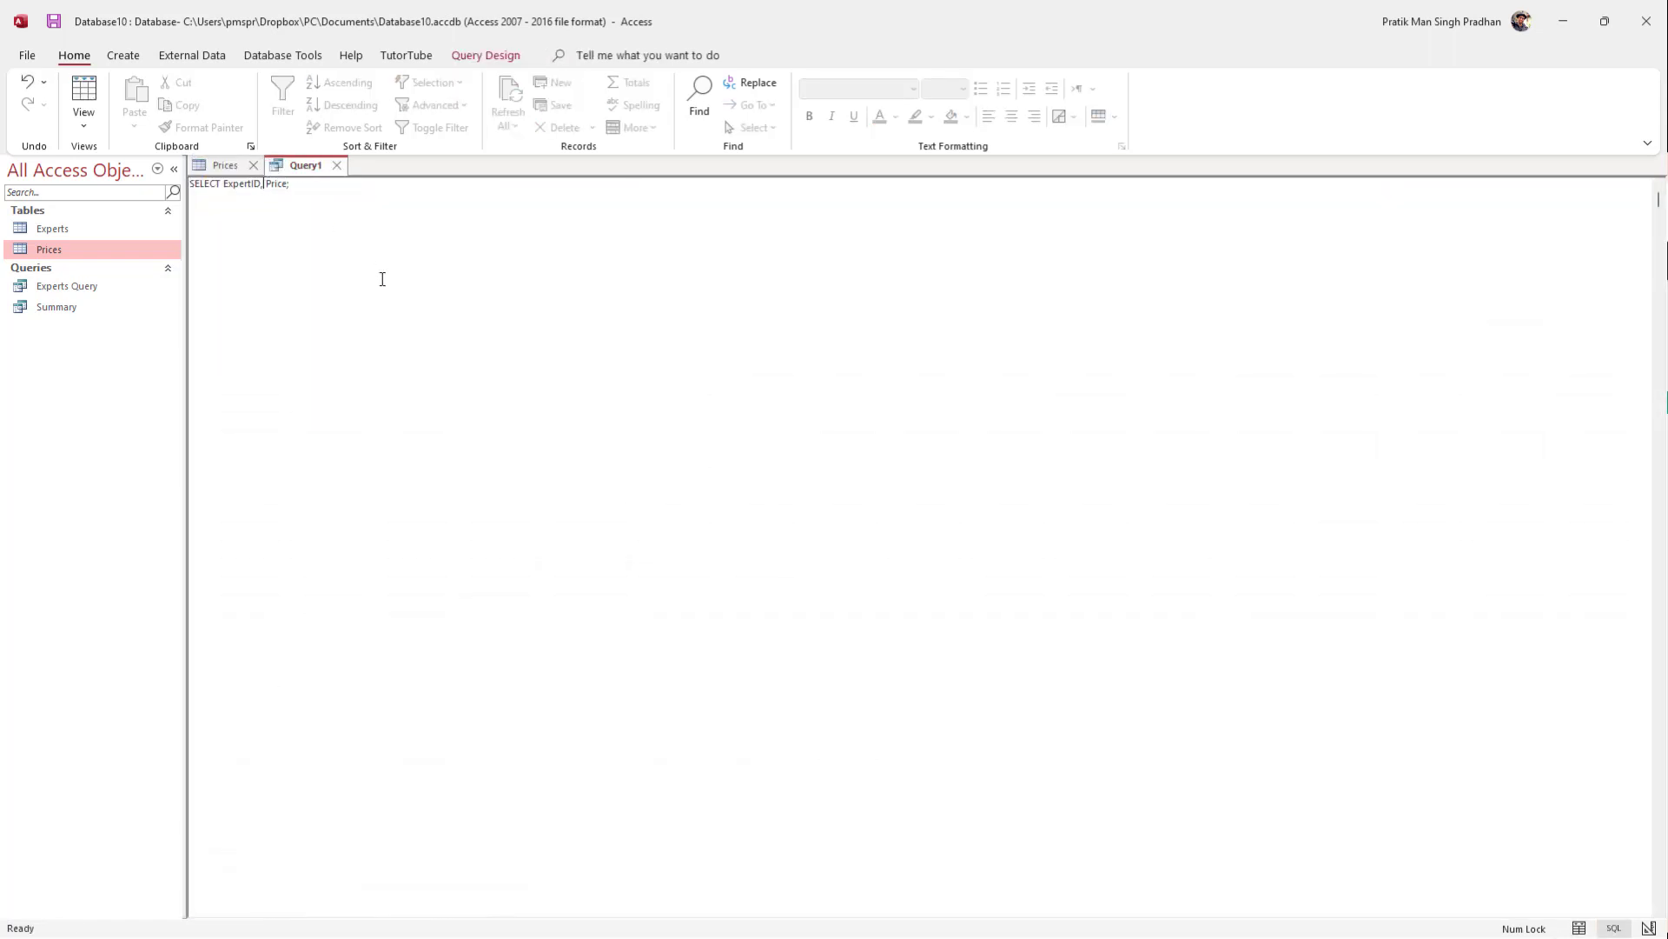
type("Topic,")
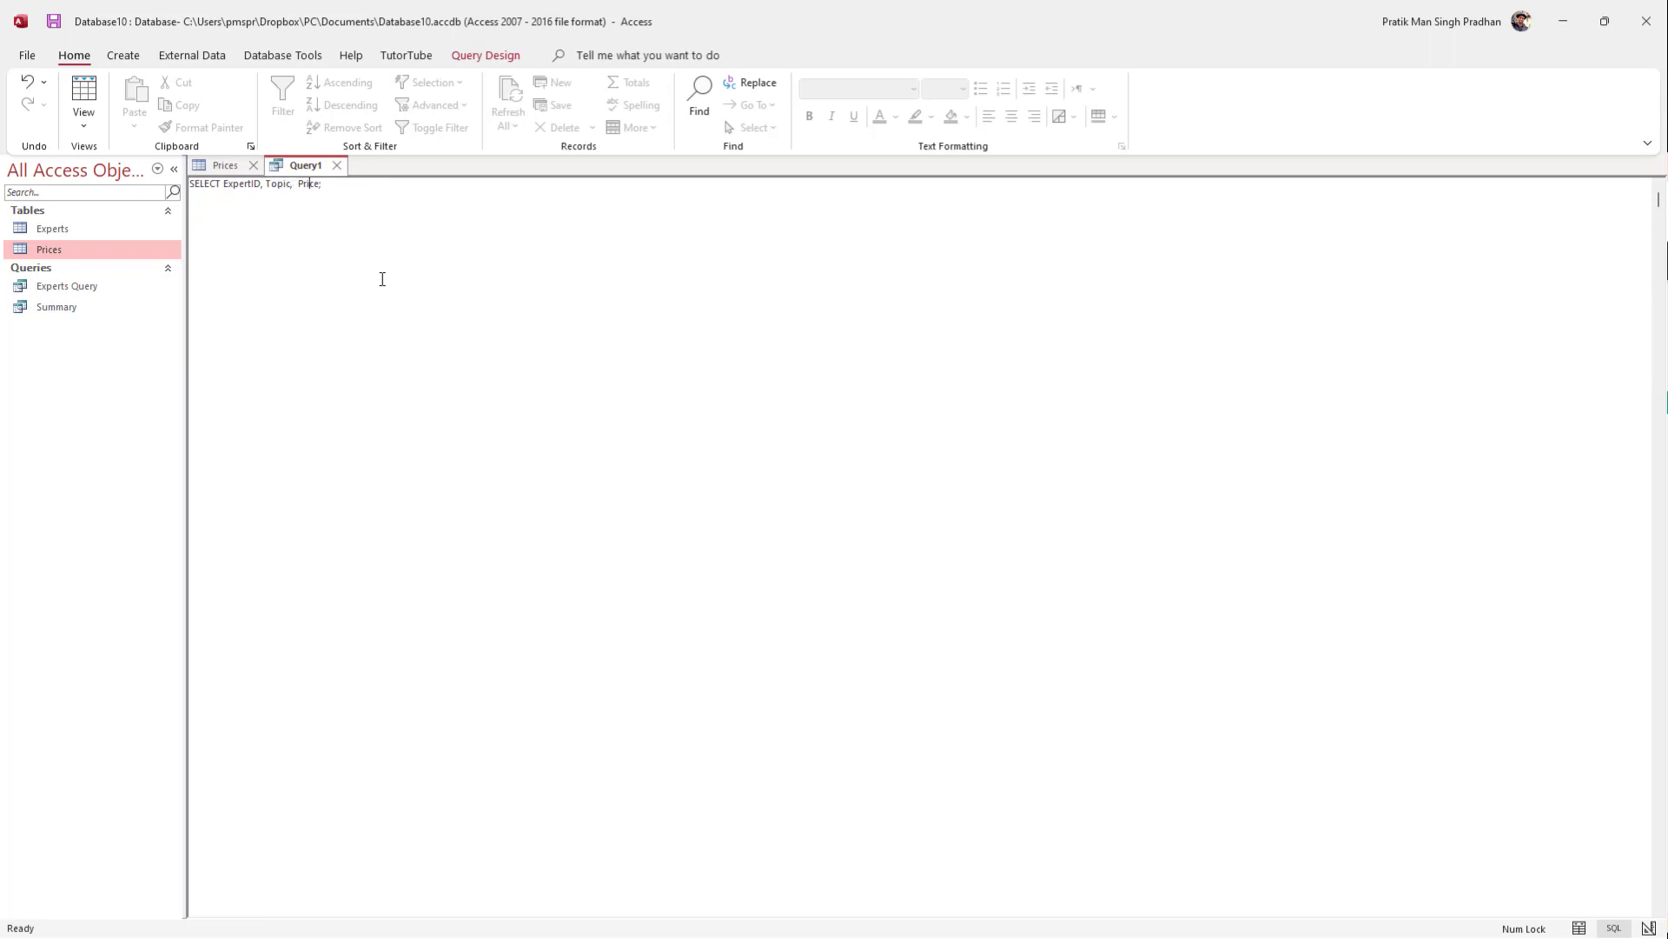
key("Backspace")
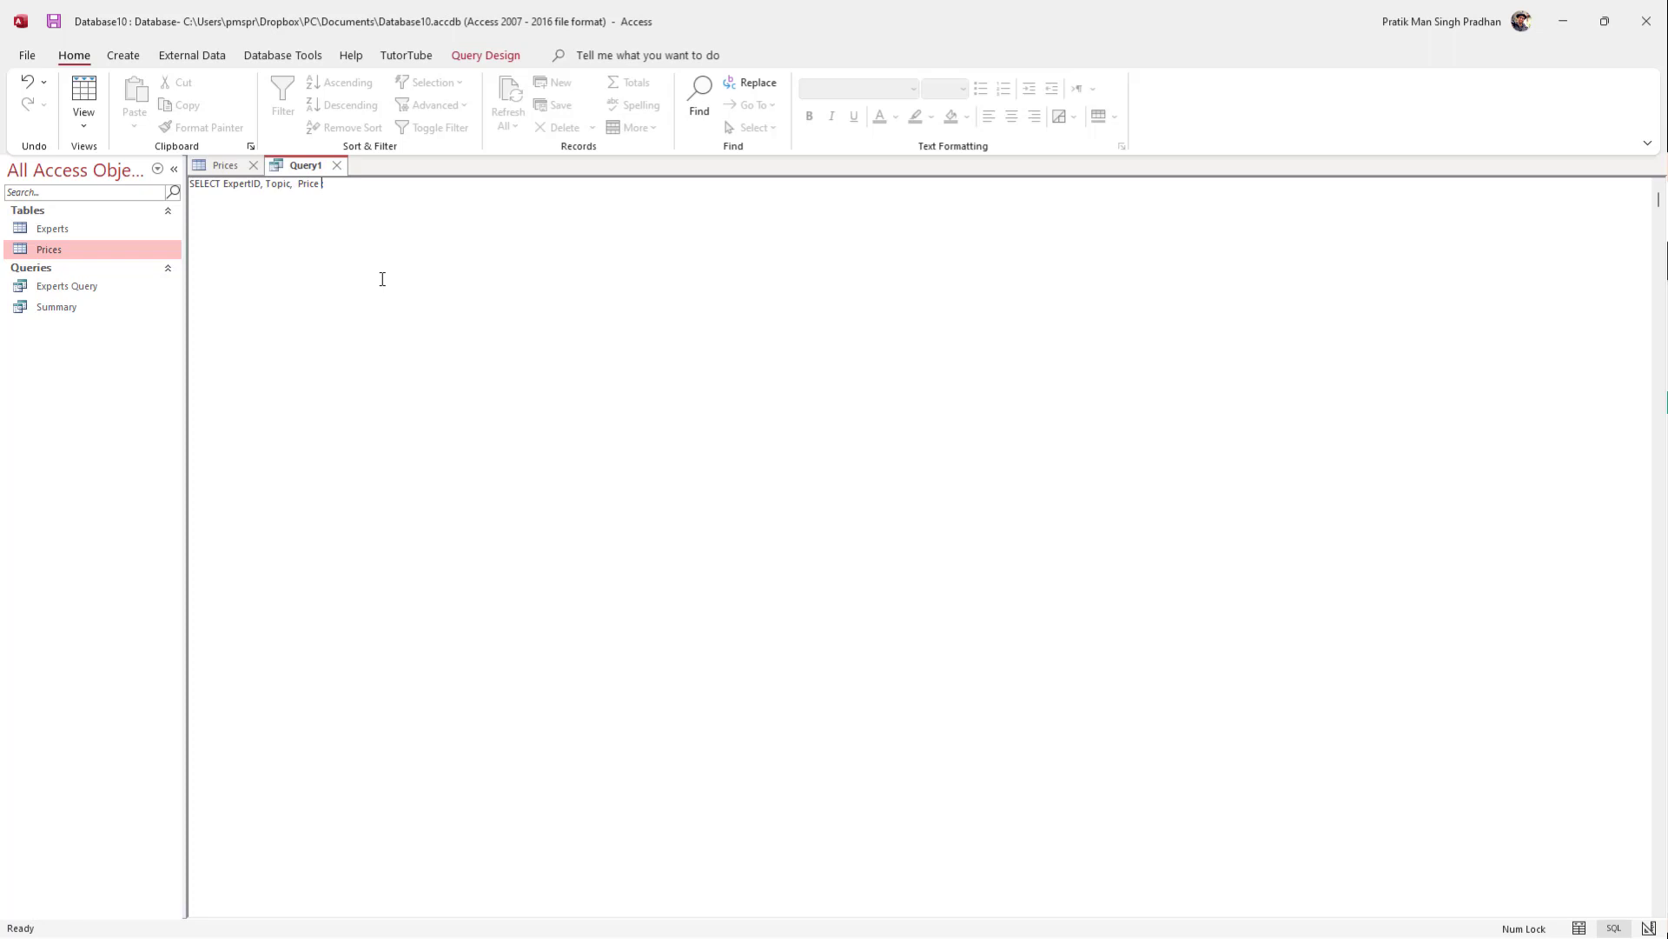
Complete the statement with FROM Prices; so the fields come from the Prices table.
type("FROM")
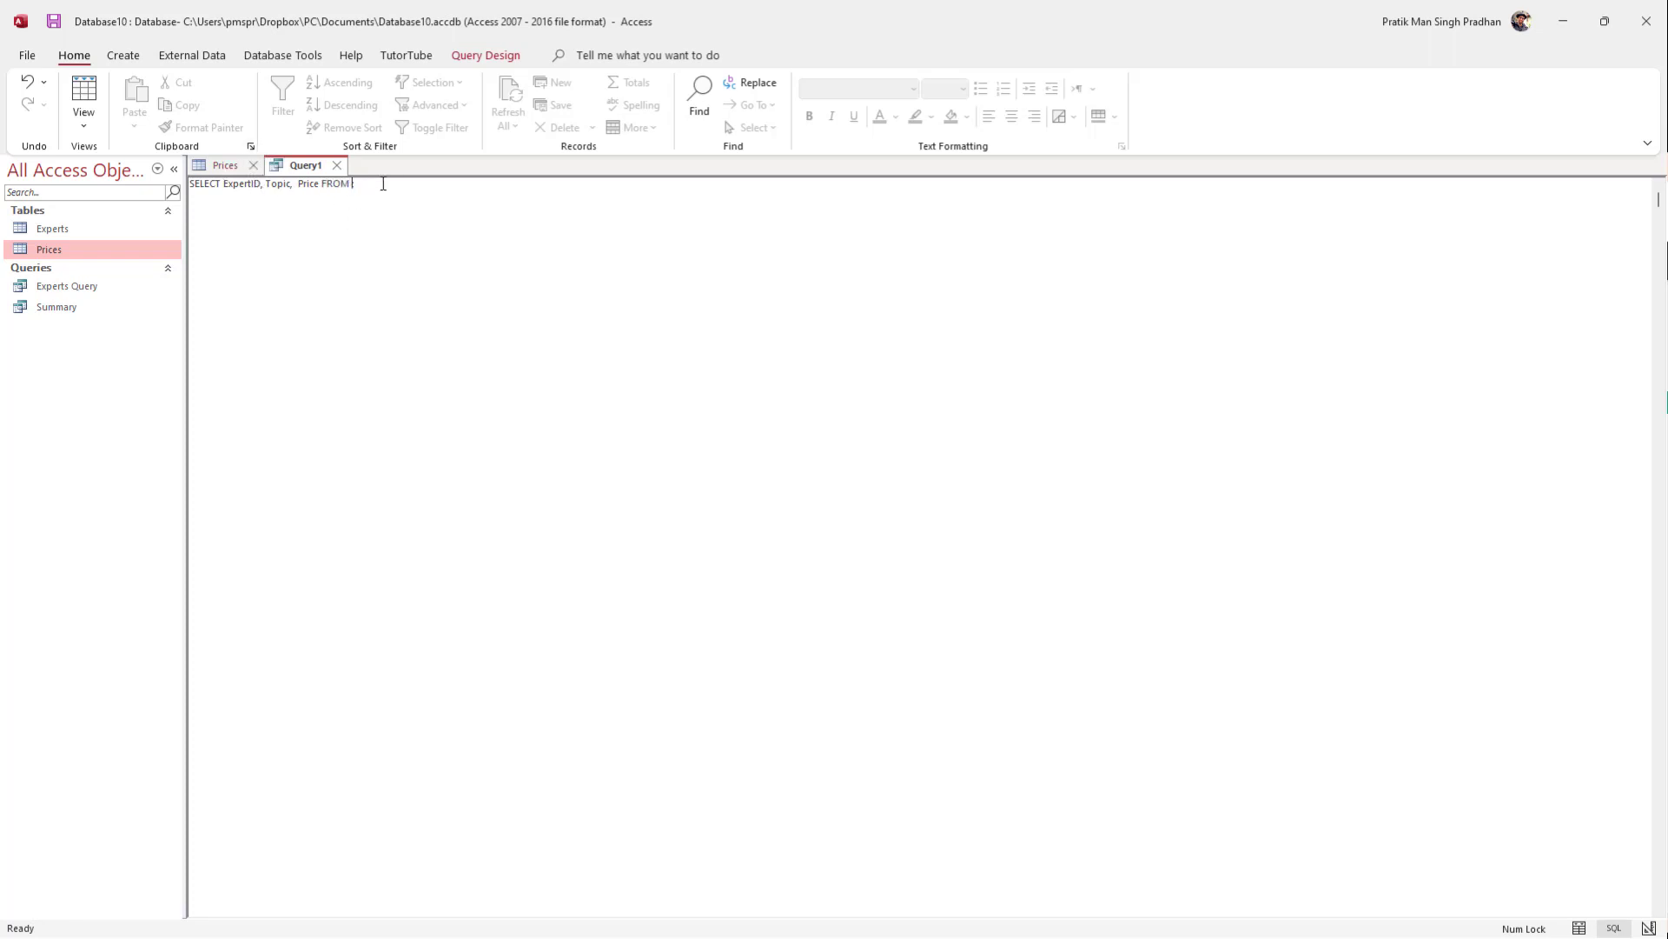
type("Pri")
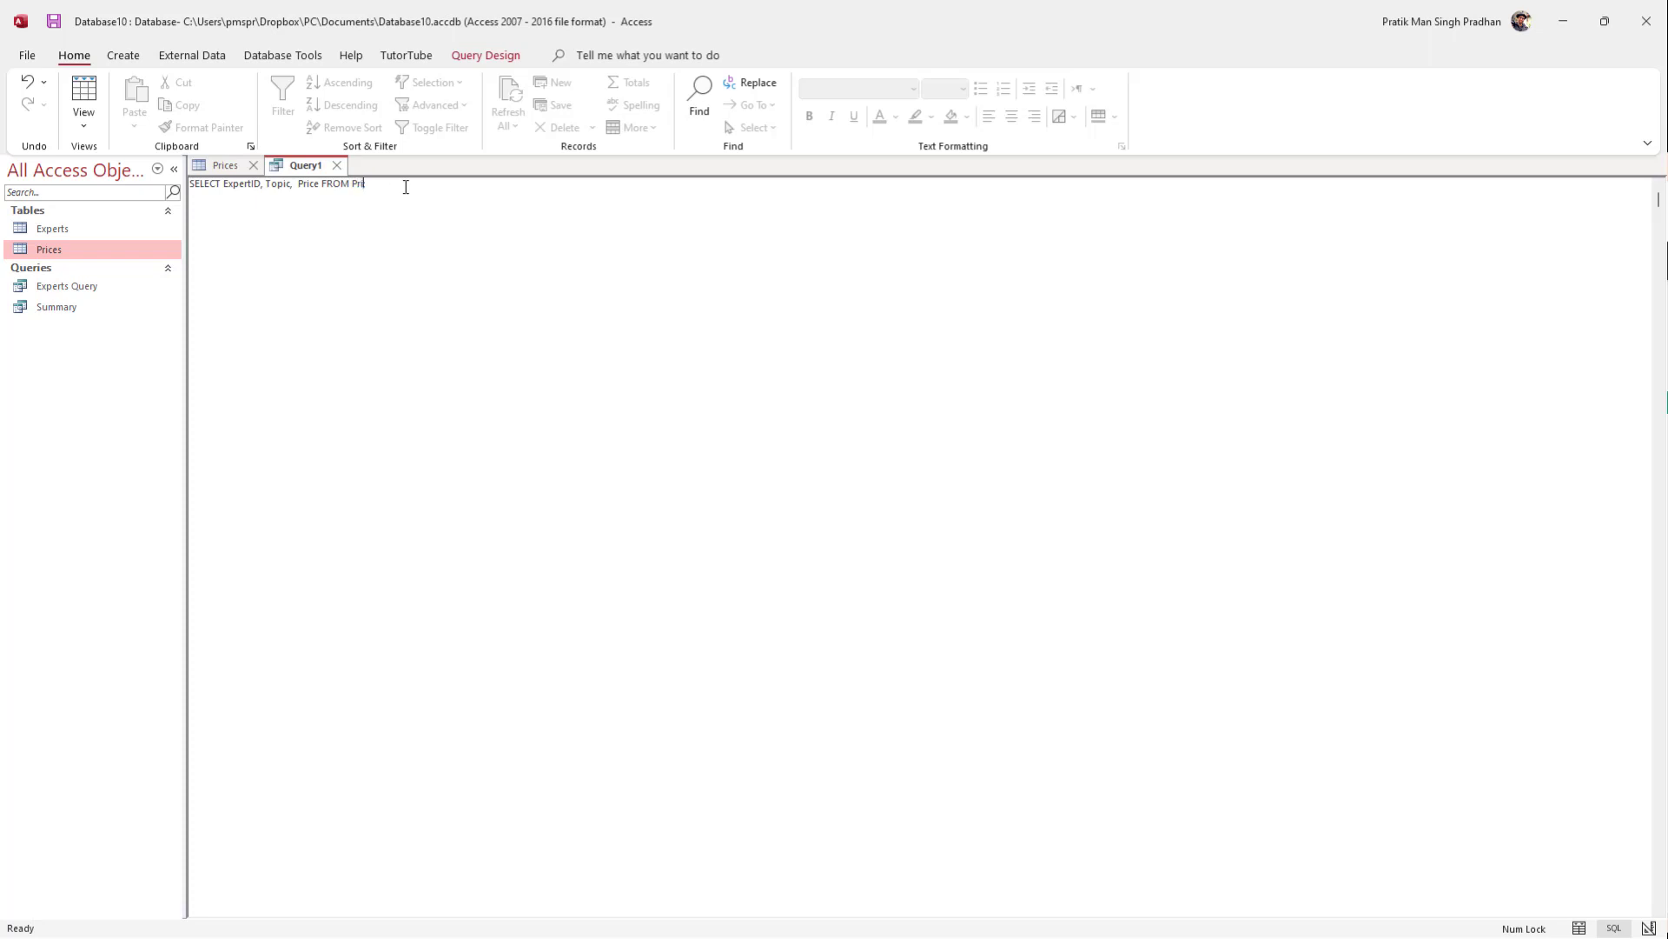
type("ces;")
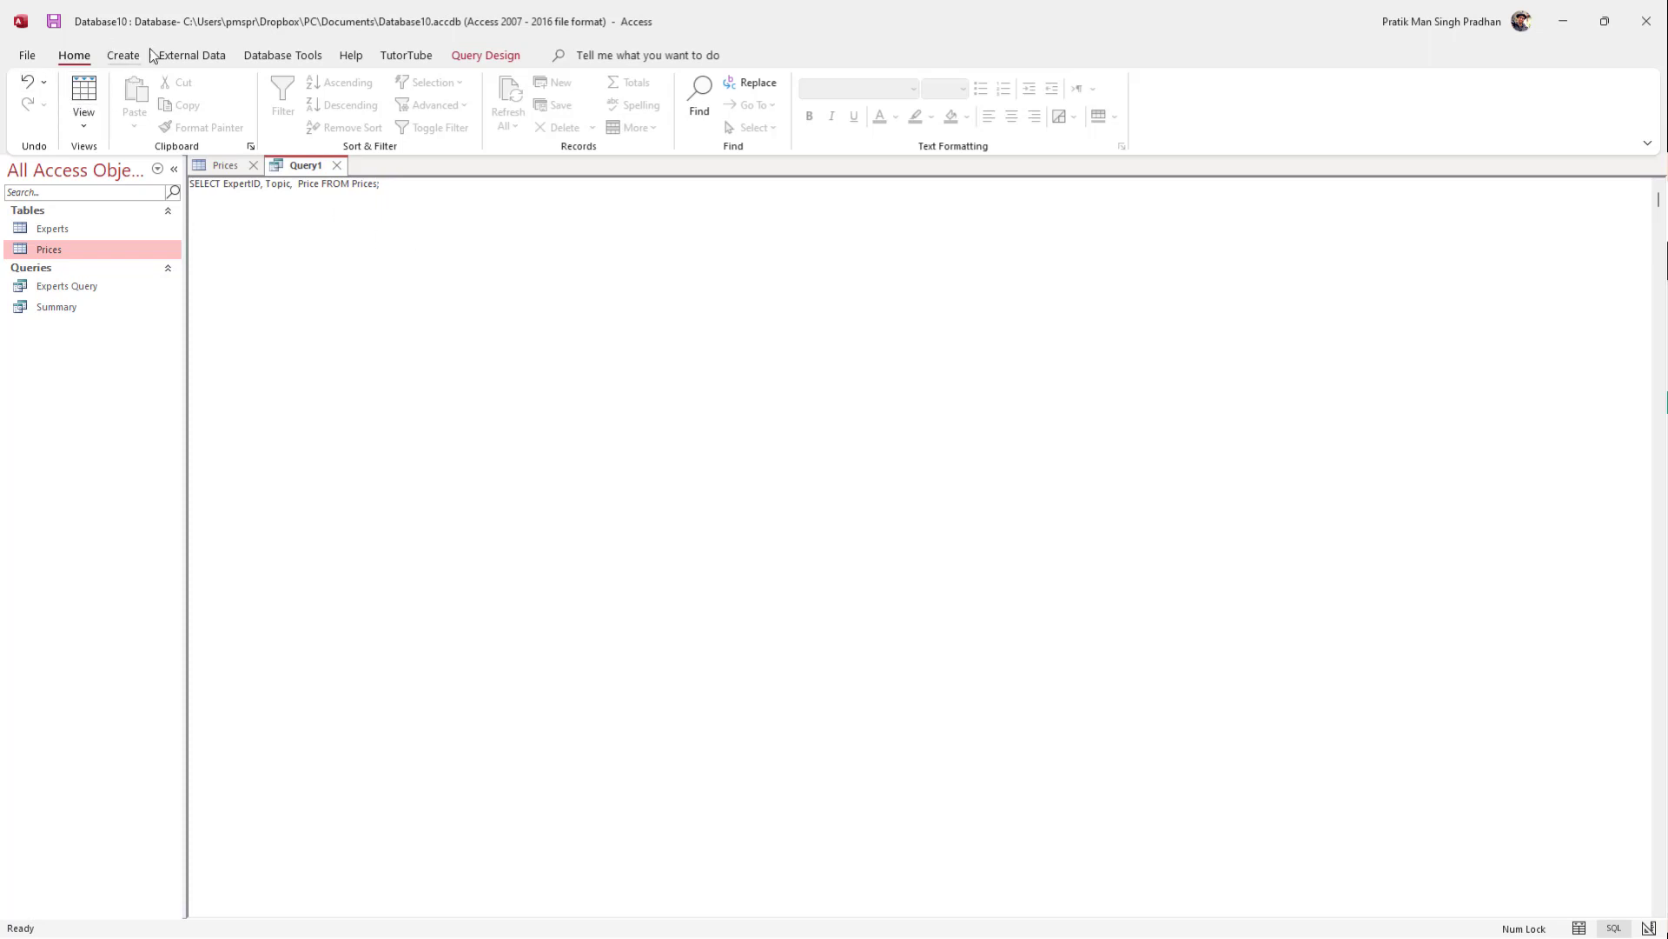
Run the query to show the eight-record datasheet and compare it with the Prices table.
left_click(191, 53)
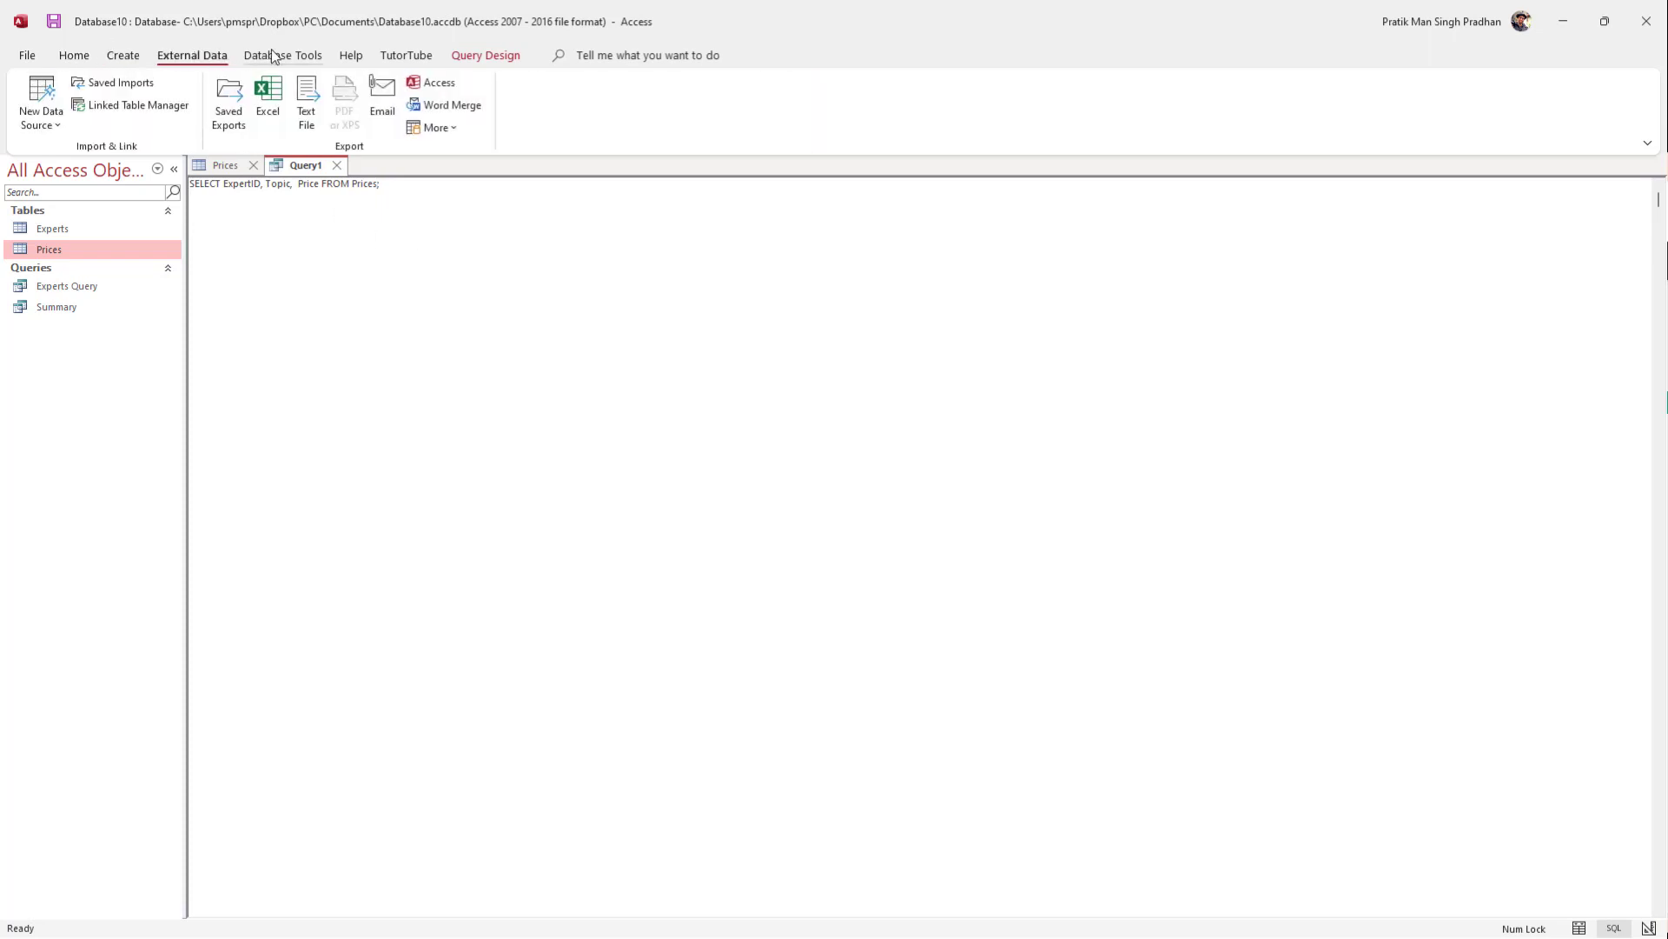
left_click(75, 101)
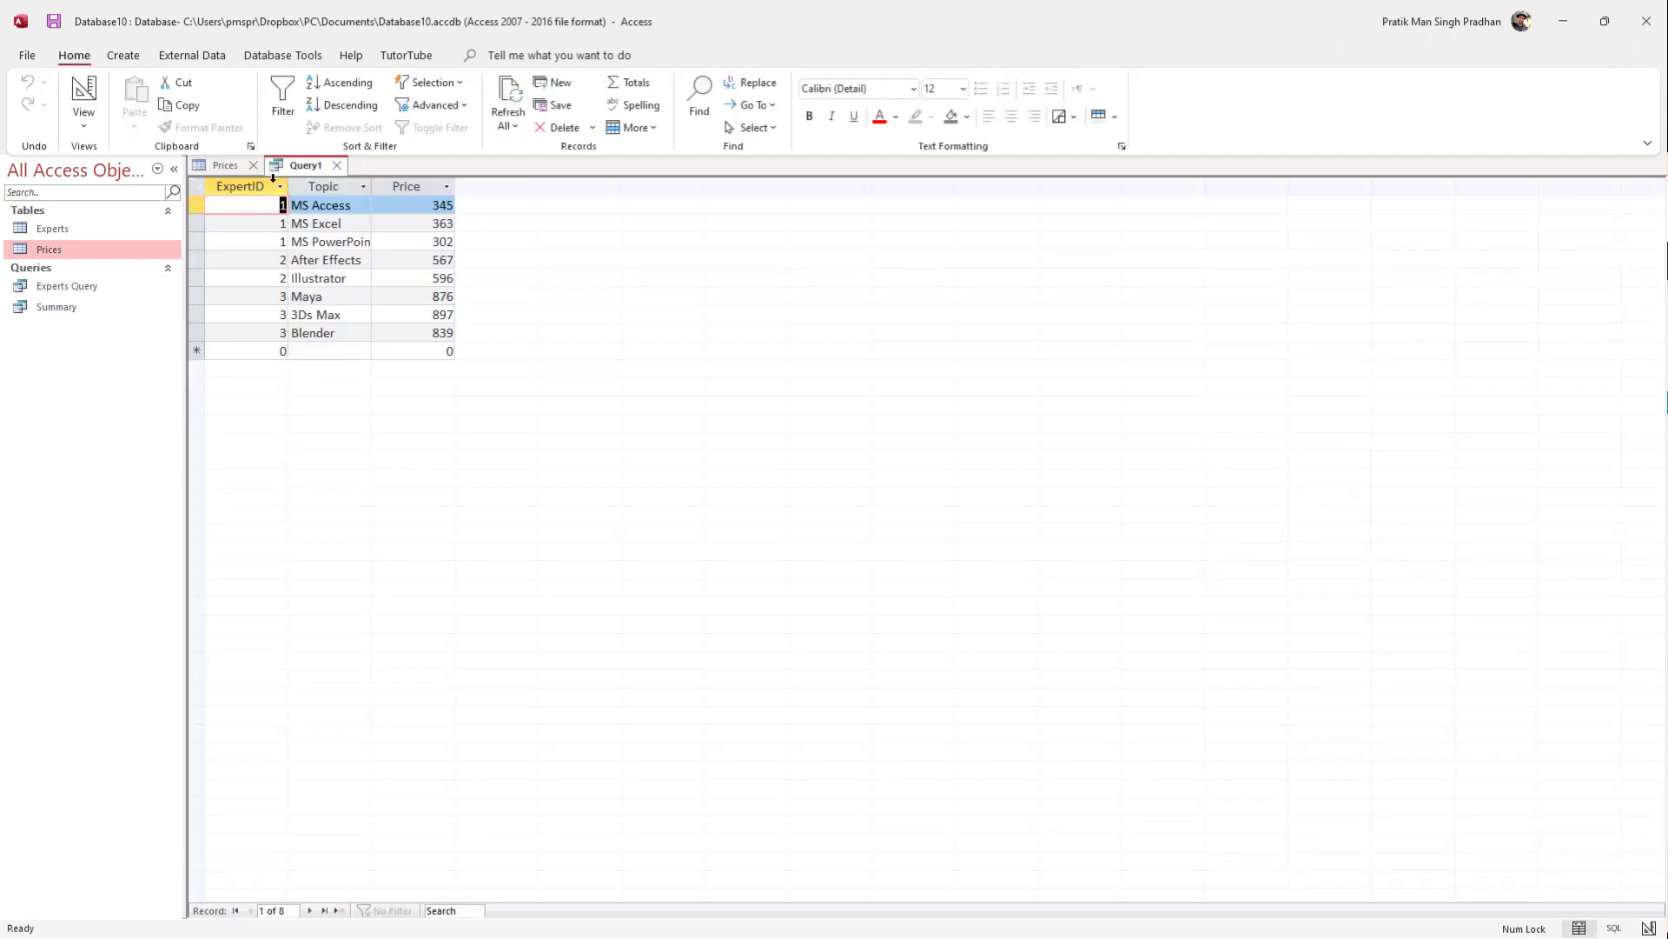
left_click(225, 166)
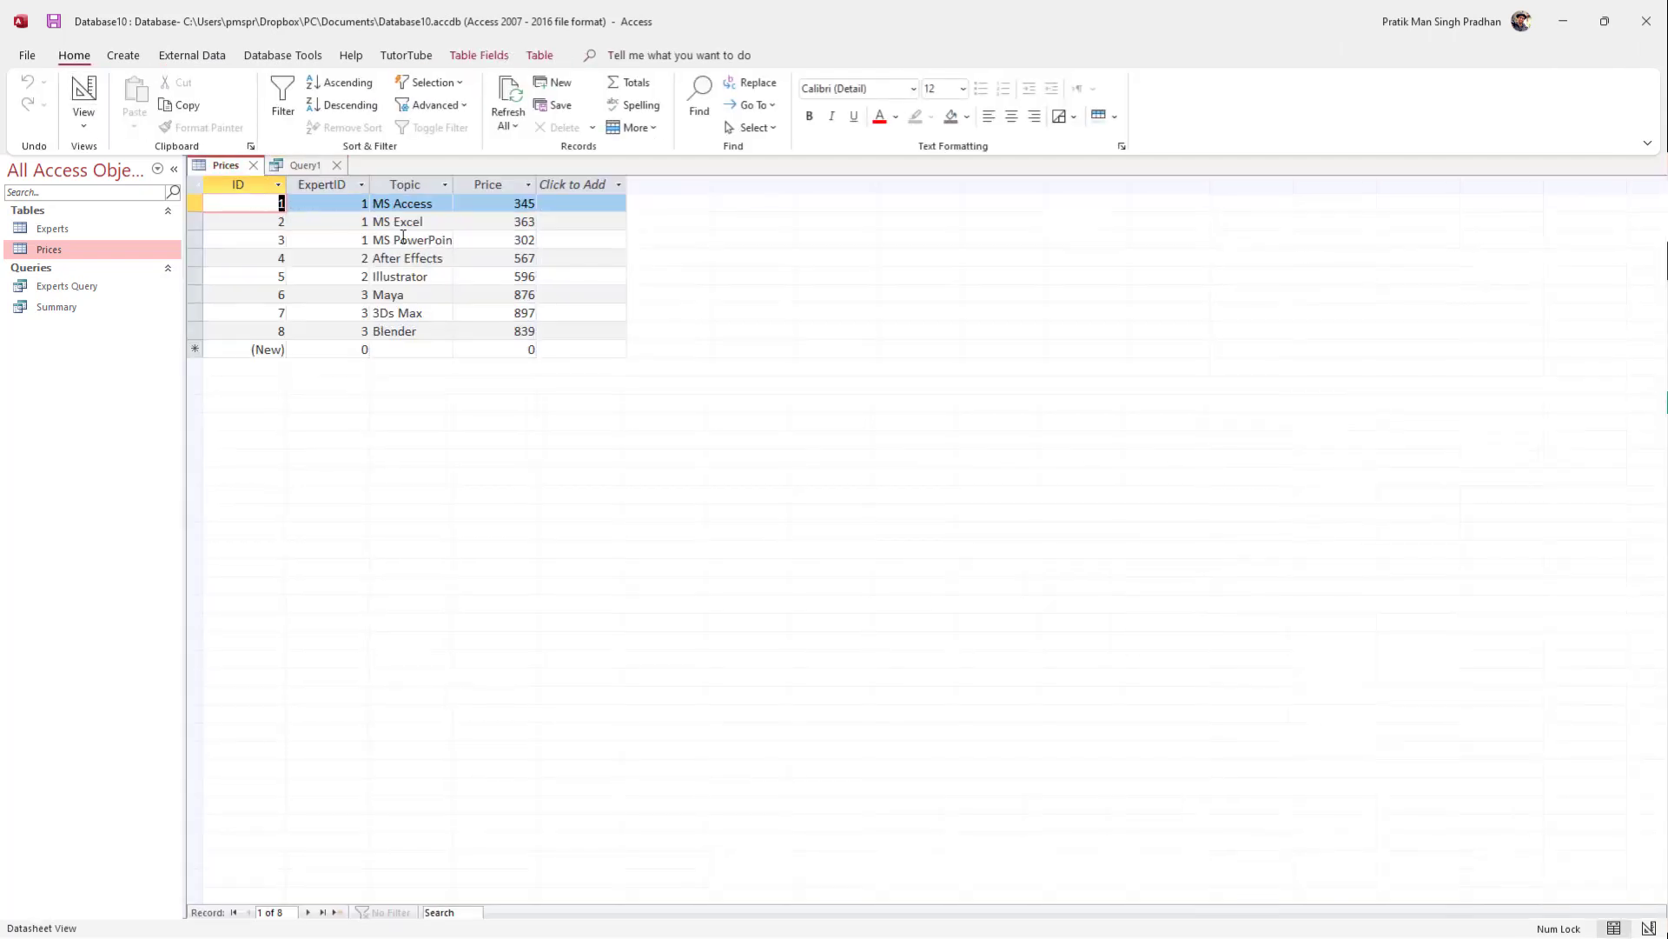
left_click(306, 165)
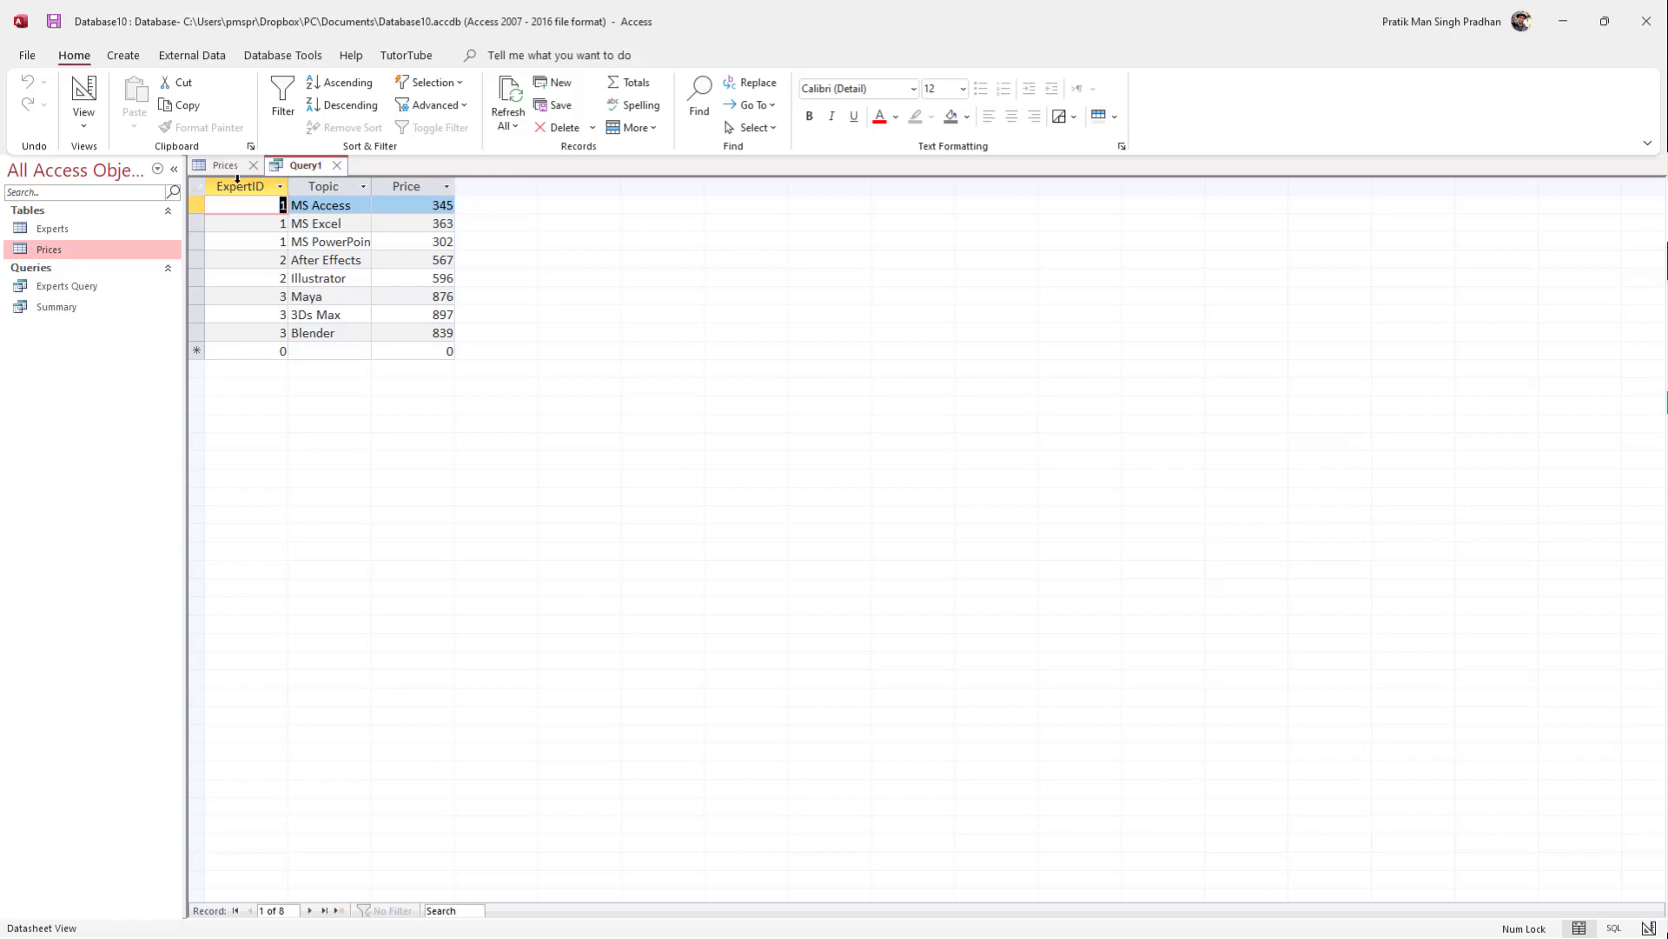
mouse_move(375, 339)
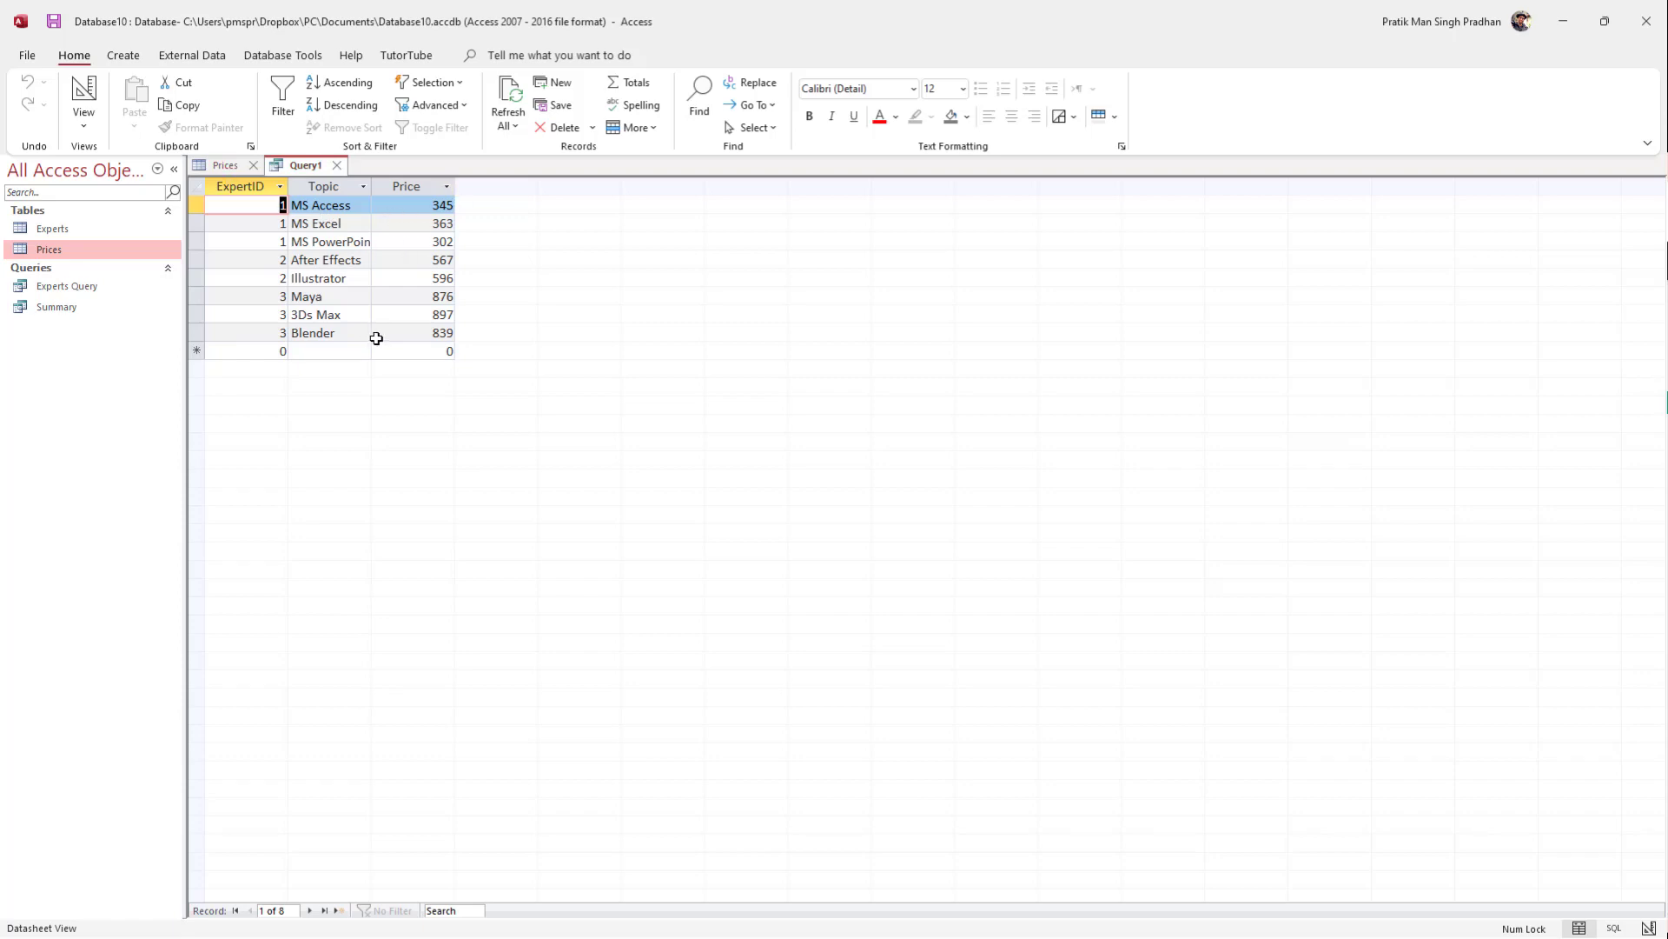